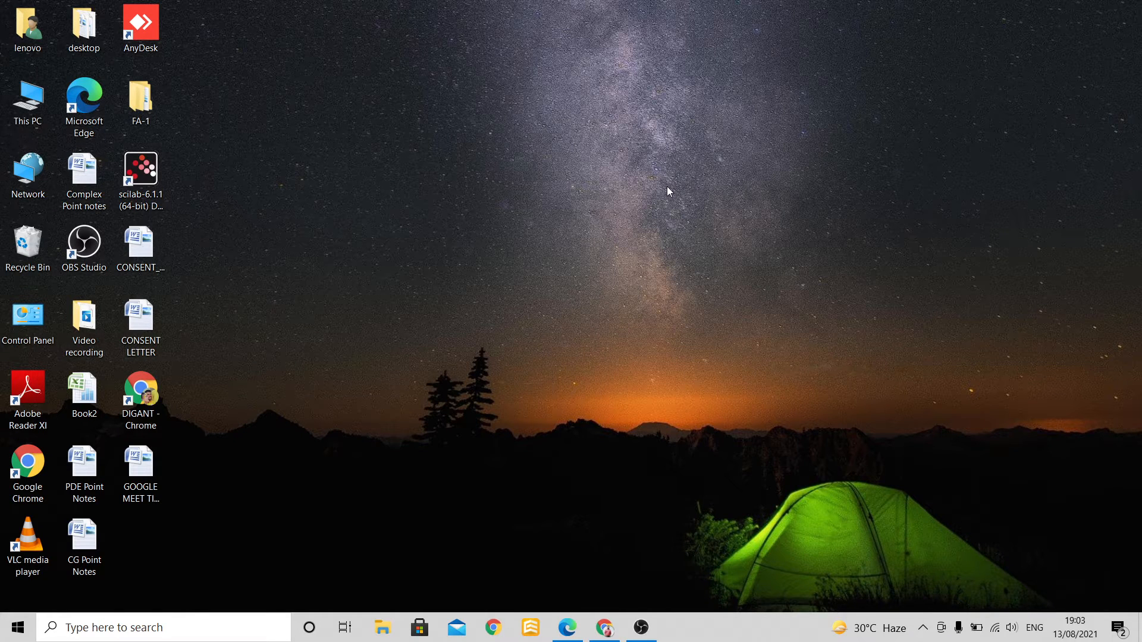
mouse_move(466, 364)
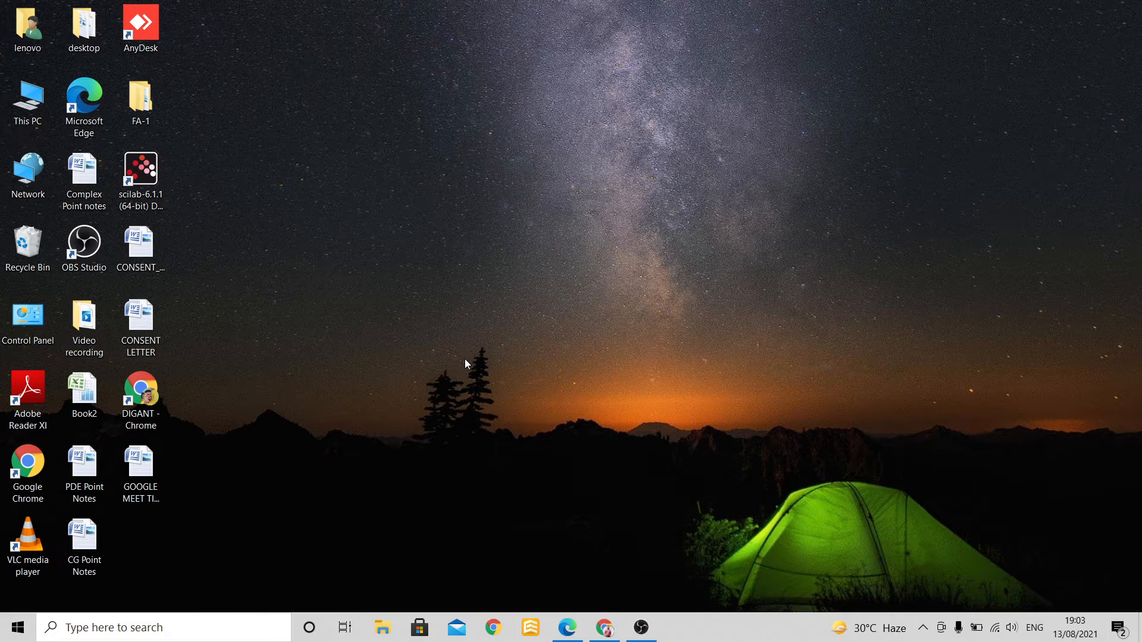
mouse_move(460, 365)
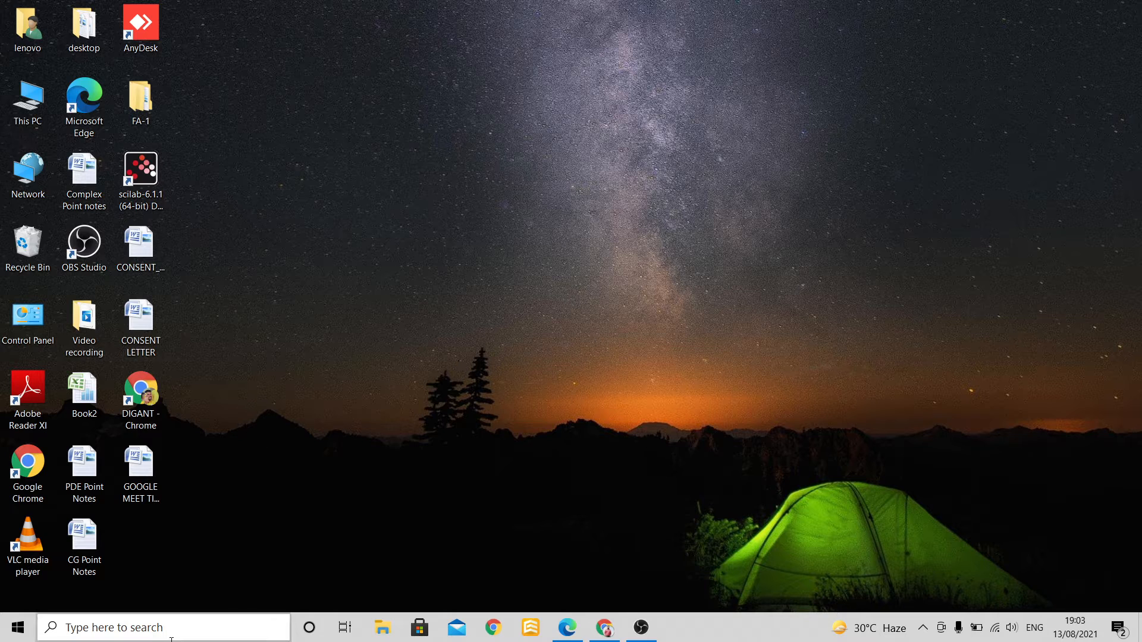
Launch Microsoft Office Access 2007 from Windows Start search using the query 'access'.
click(163, 627)
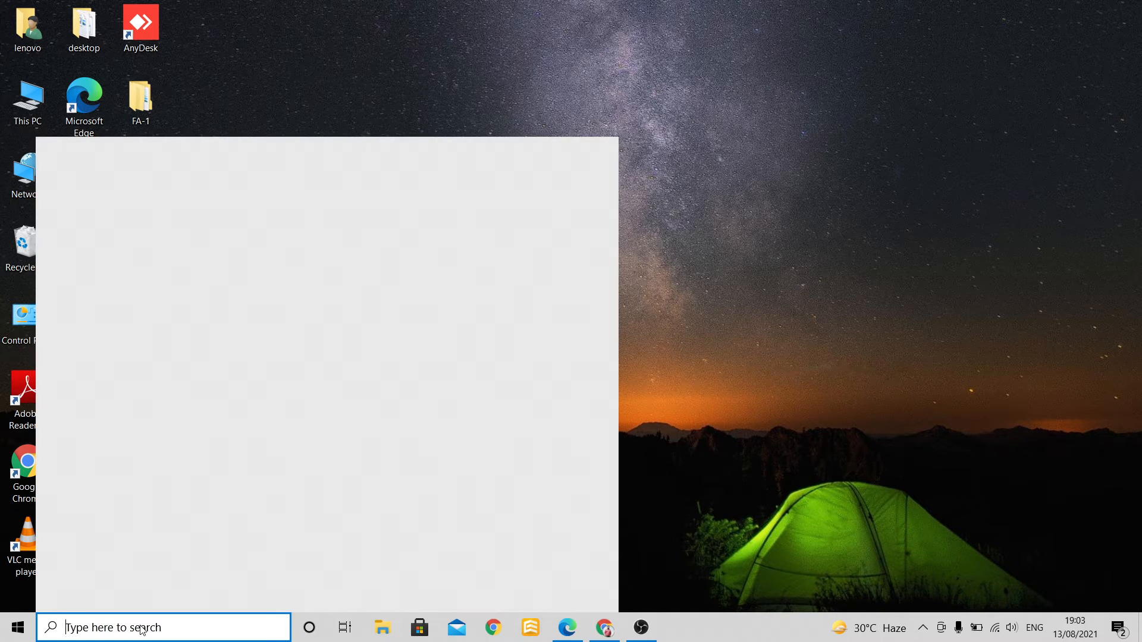
text(access)
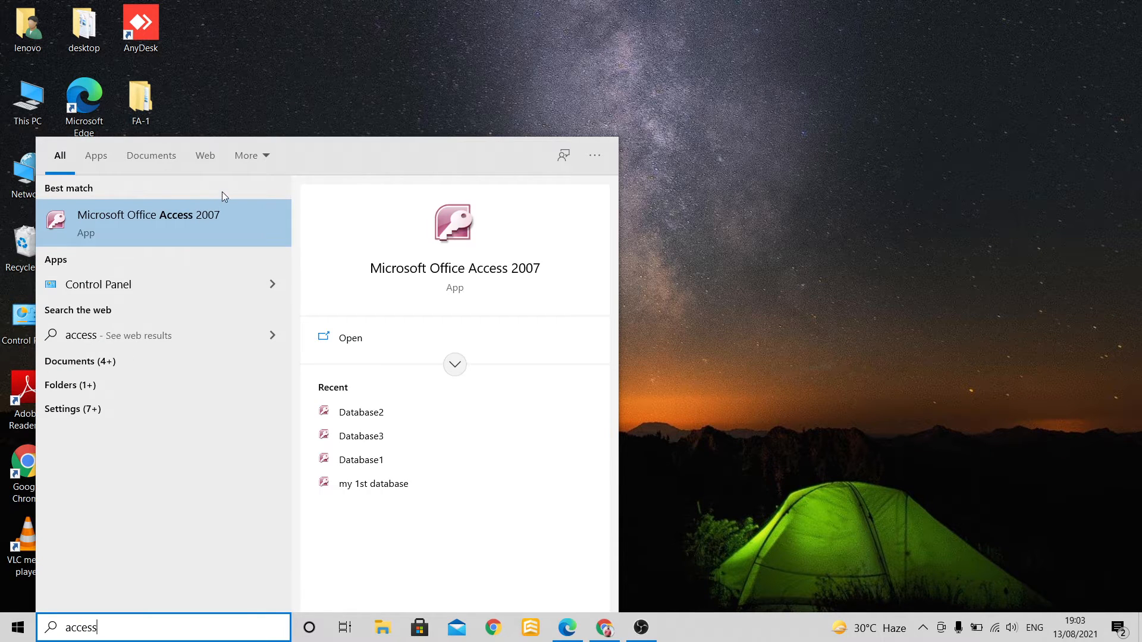
click(149, 215)
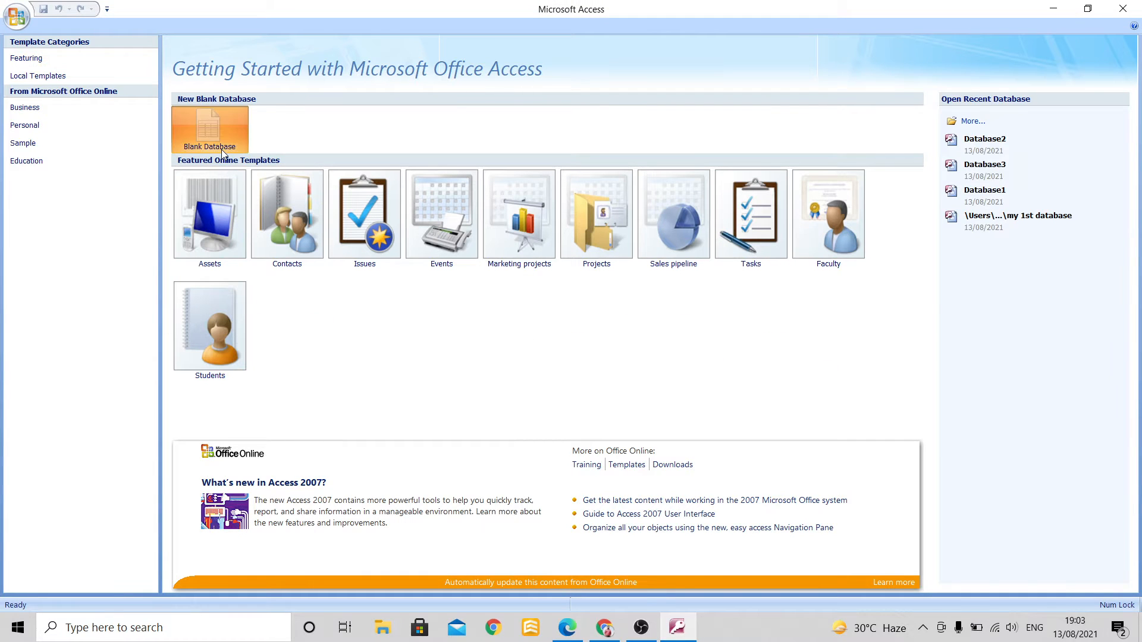
Start a new blank database from the Getting Started page, defaulting to Database4.
click(209, 129)
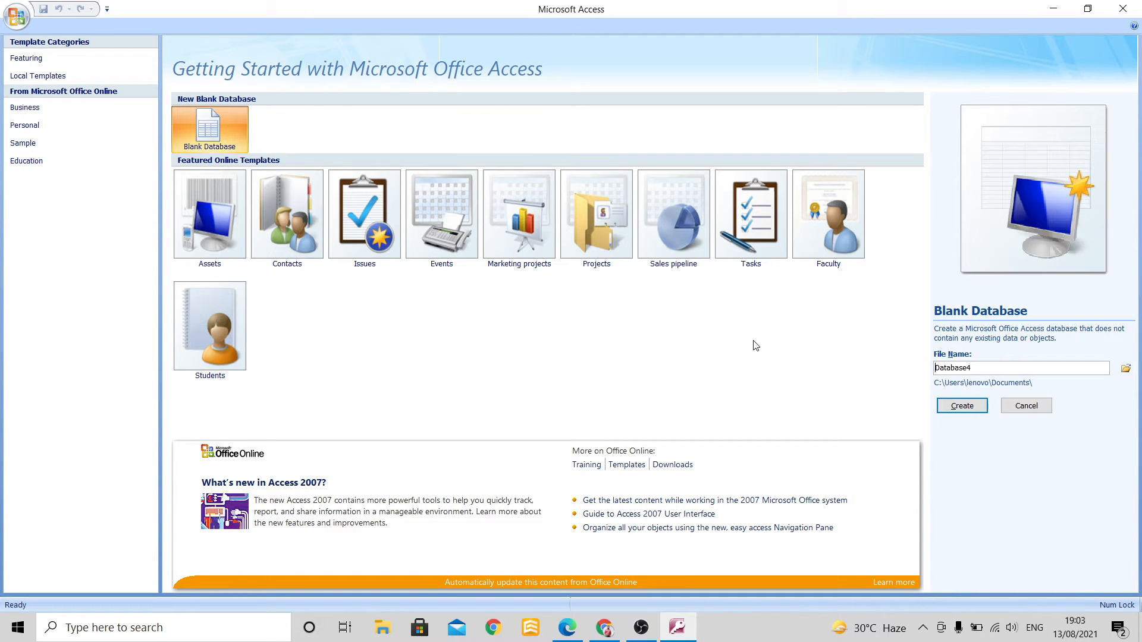
mouse_move(284, 122)
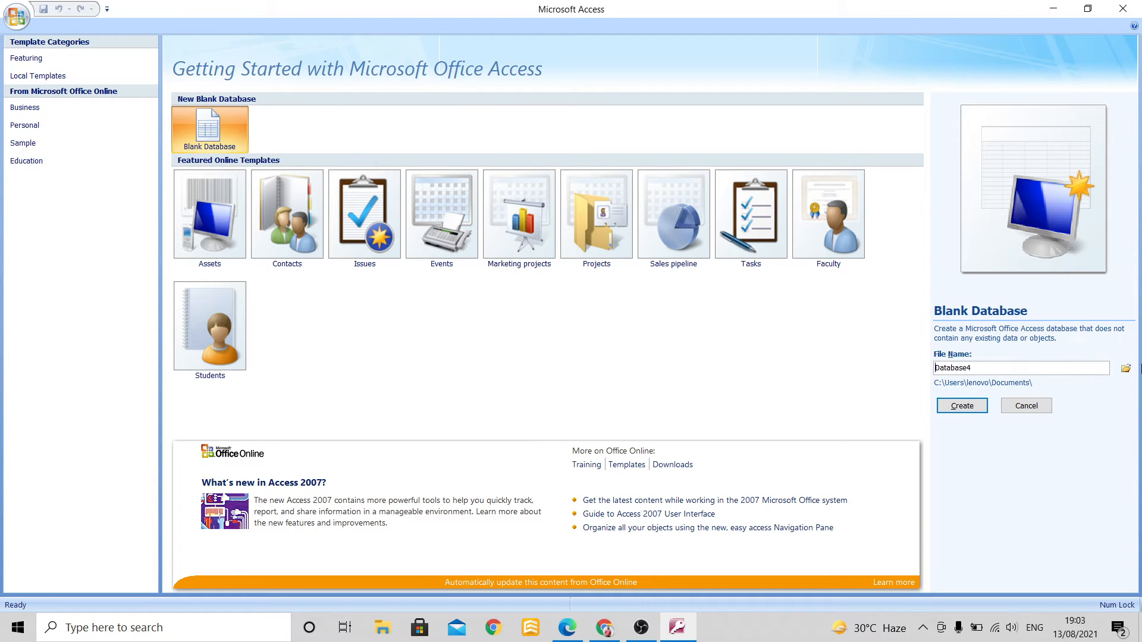
mouse_move(1022, 367)
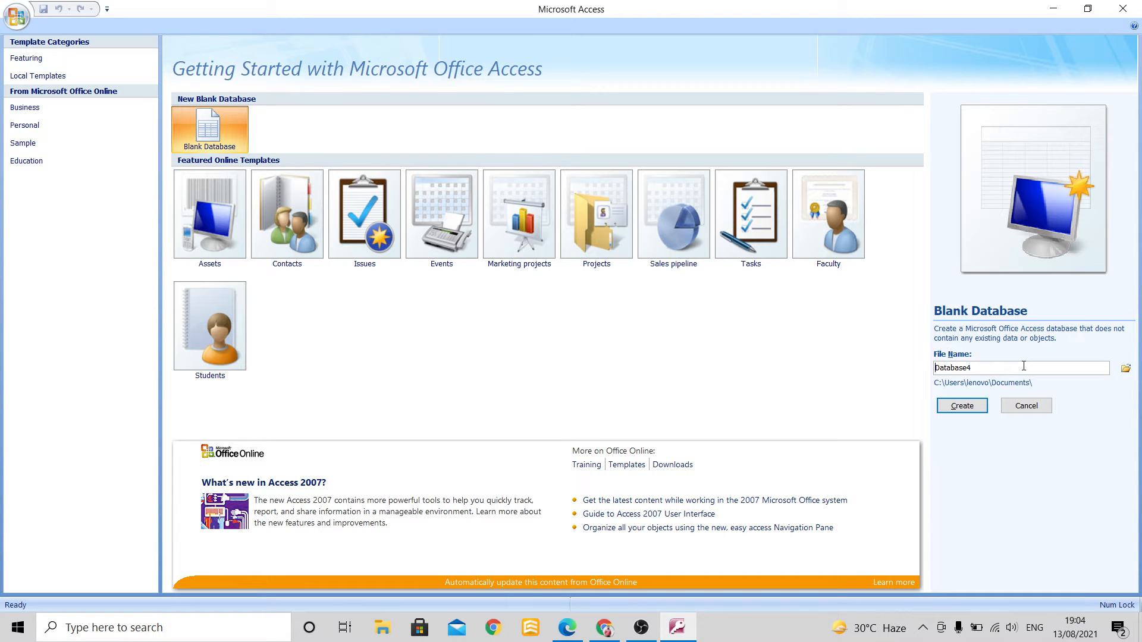
mouse_move(961, 406)
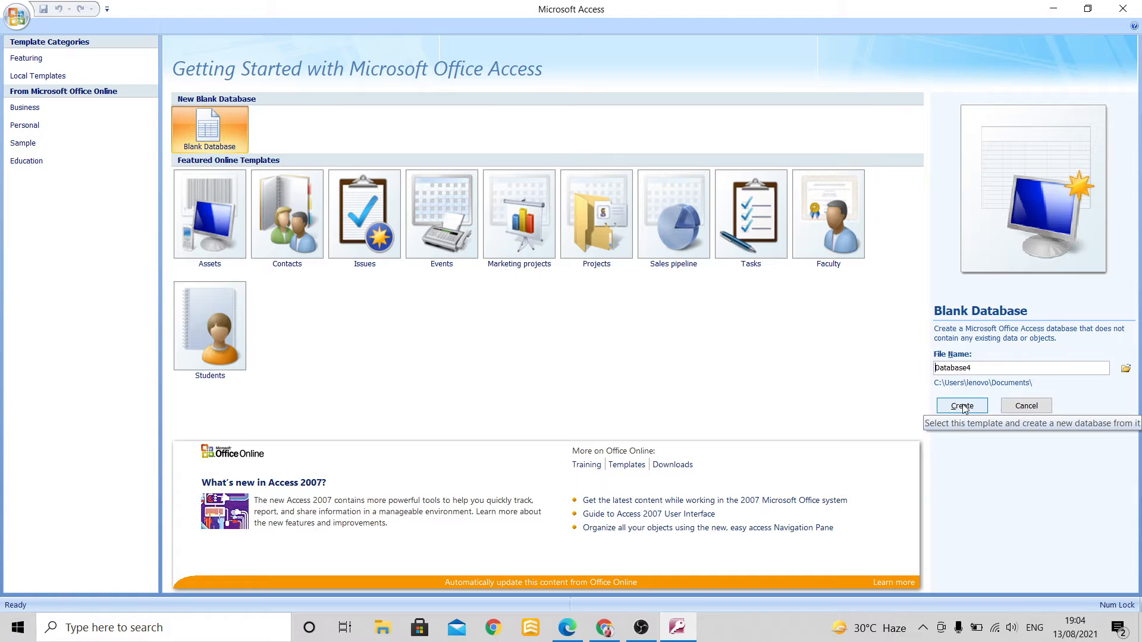
Create Database4, switch its table to design view and name it T1 in the save prompt.
click(961, 406)
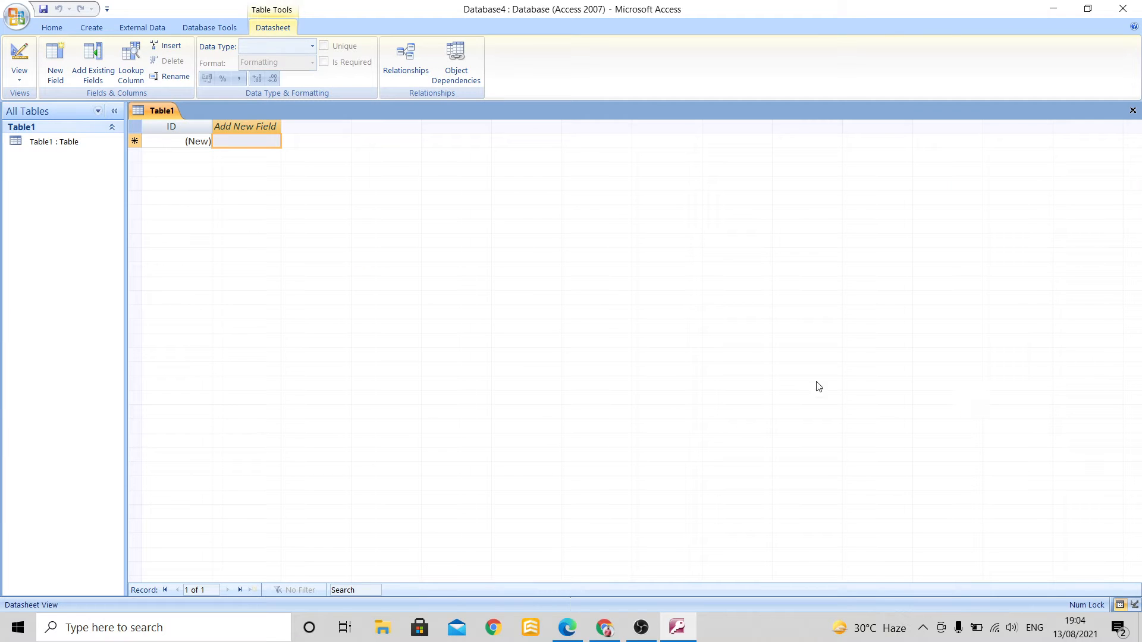
mouse_move(658, 310)
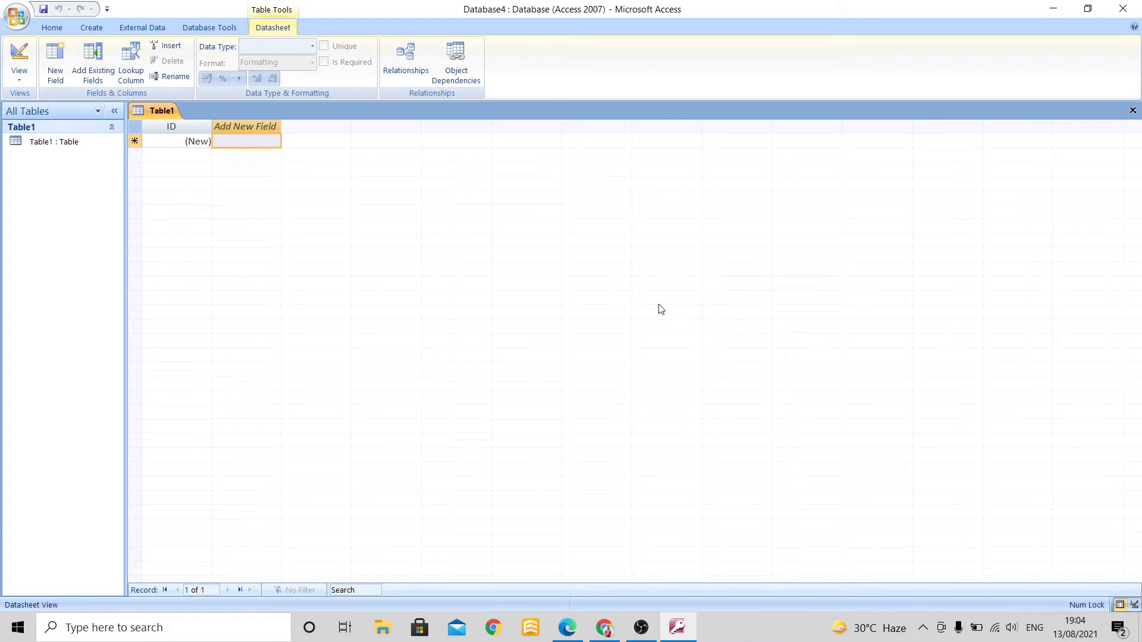
mouse_move(20, 58)
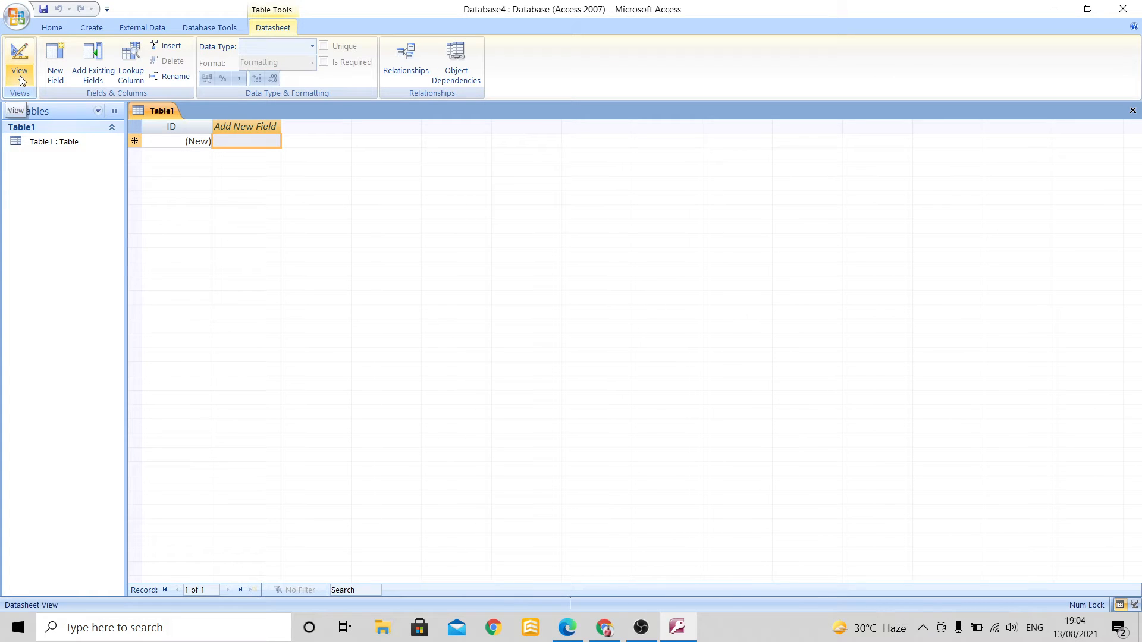
click(19, 62)
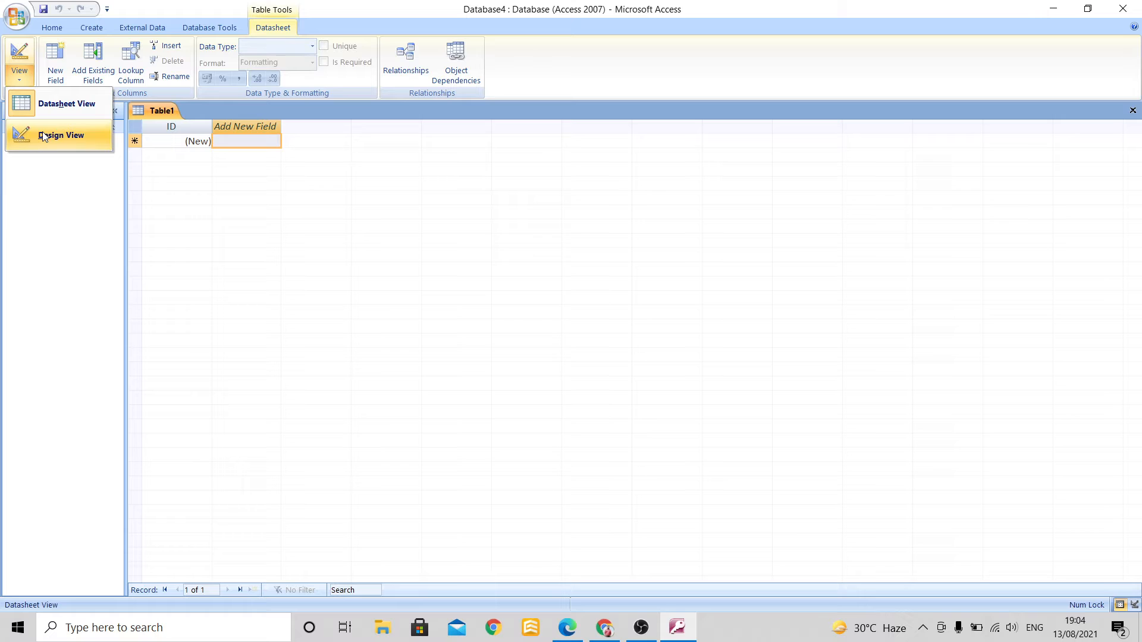
click(60, 134)
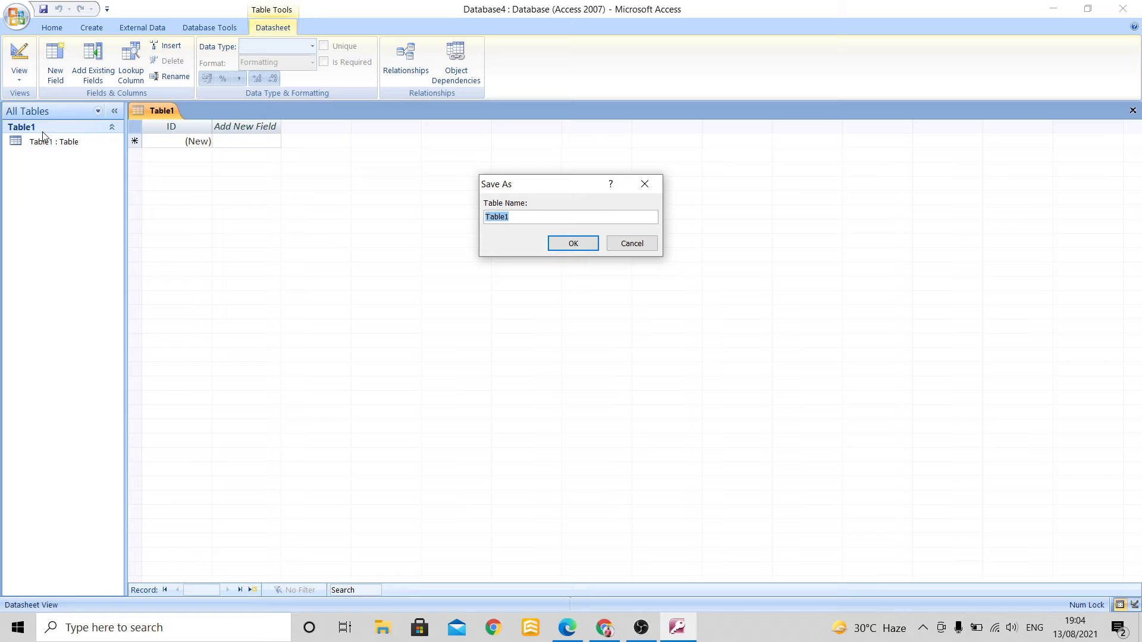
mouse_move(534, 211)
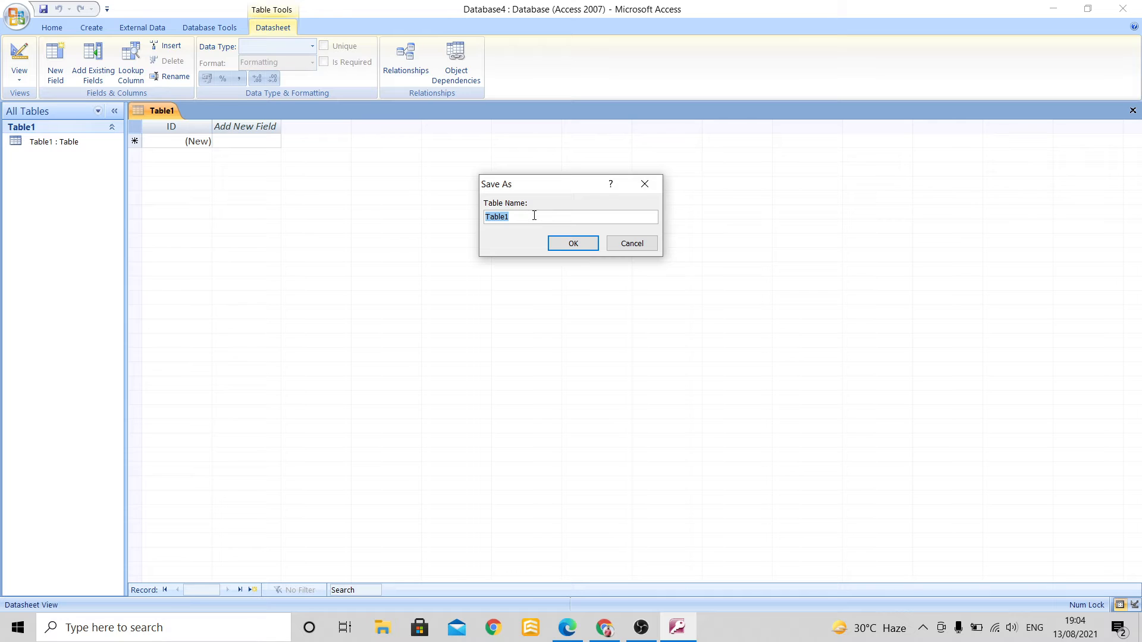
text(T1)
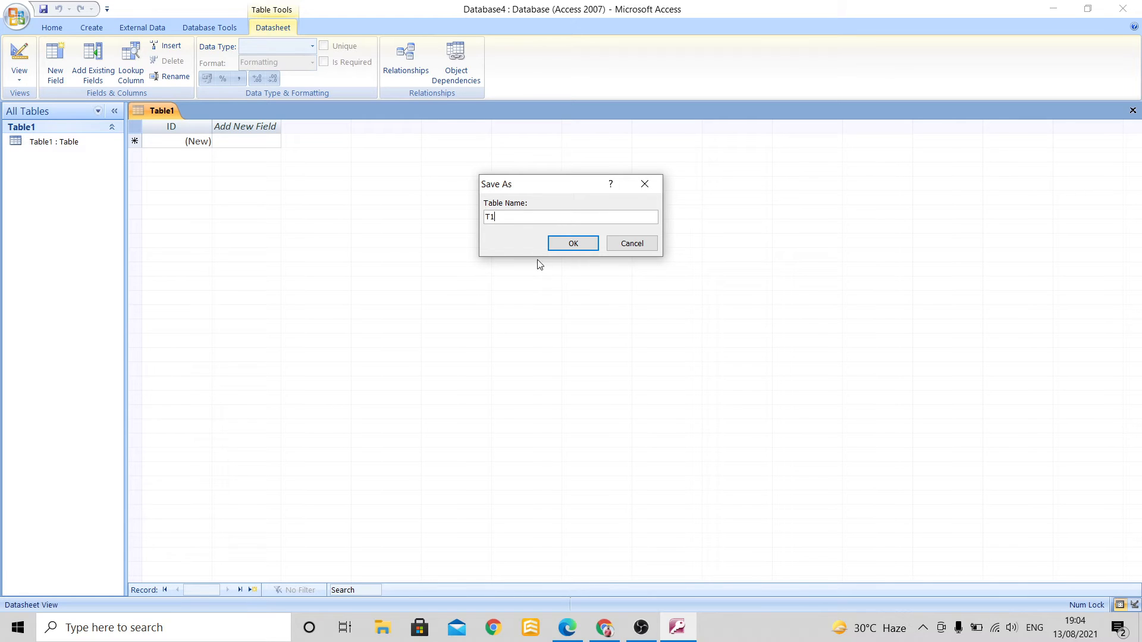
Save the table as T1 and define fields CCode (AutoNumber), CourseName and CourseFees (Text).
click(573, 243)
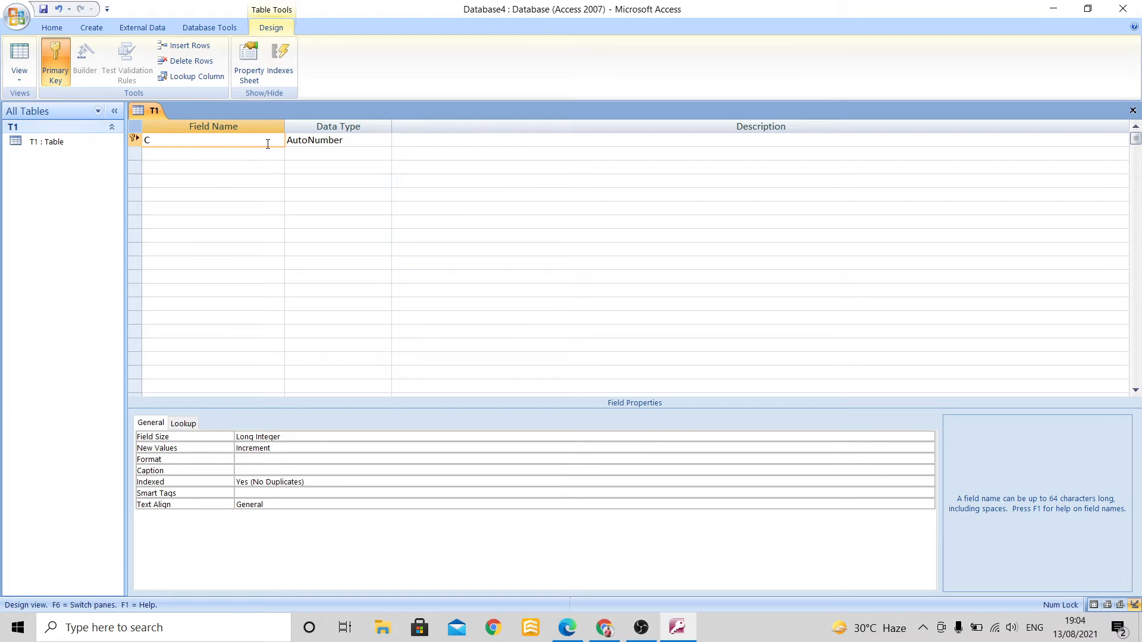
text(Code)
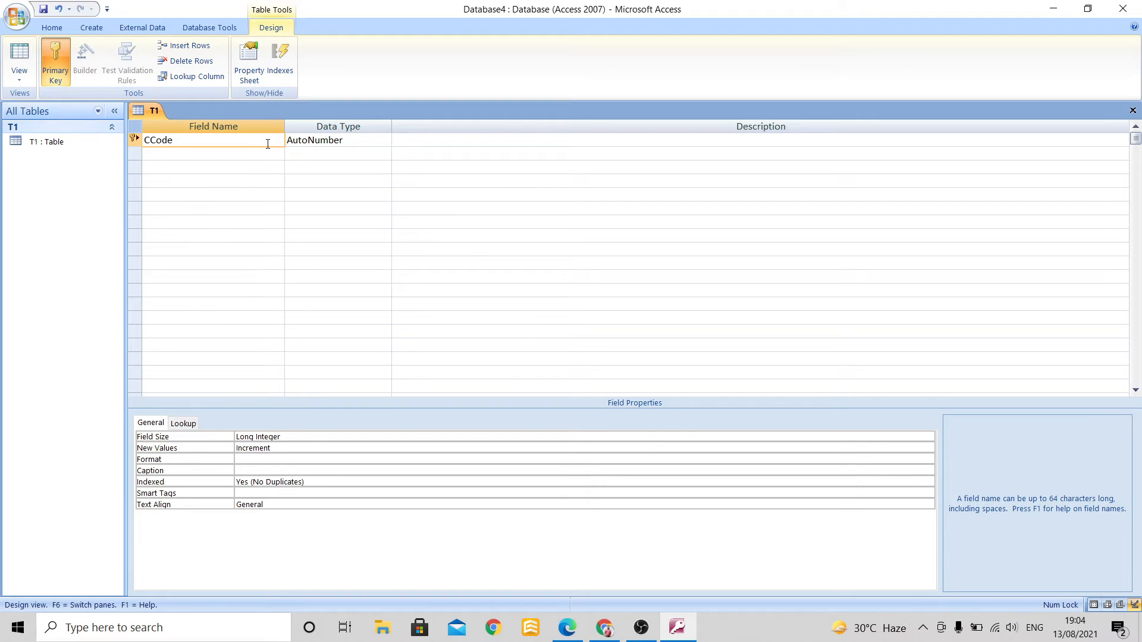
text(Cou)
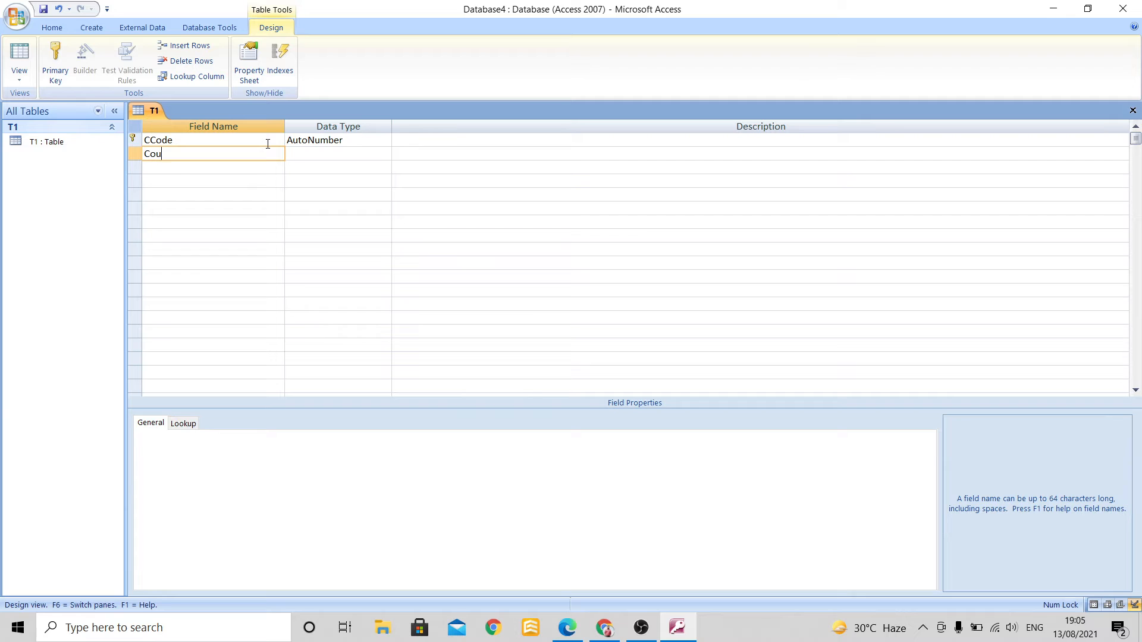
text(rseName)
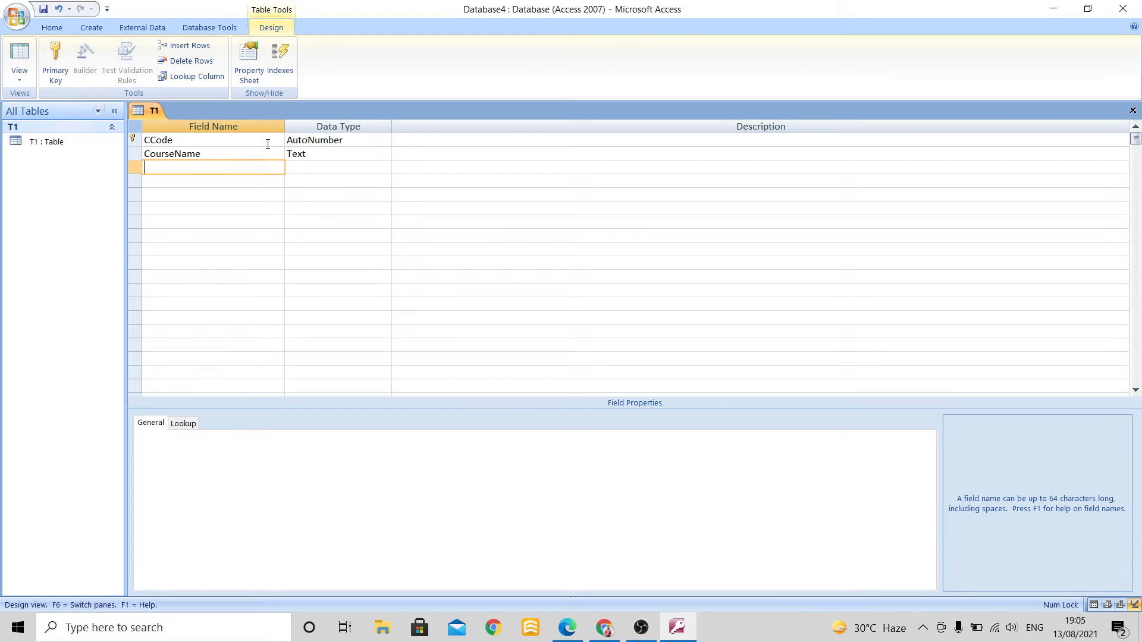
text(CourseF)
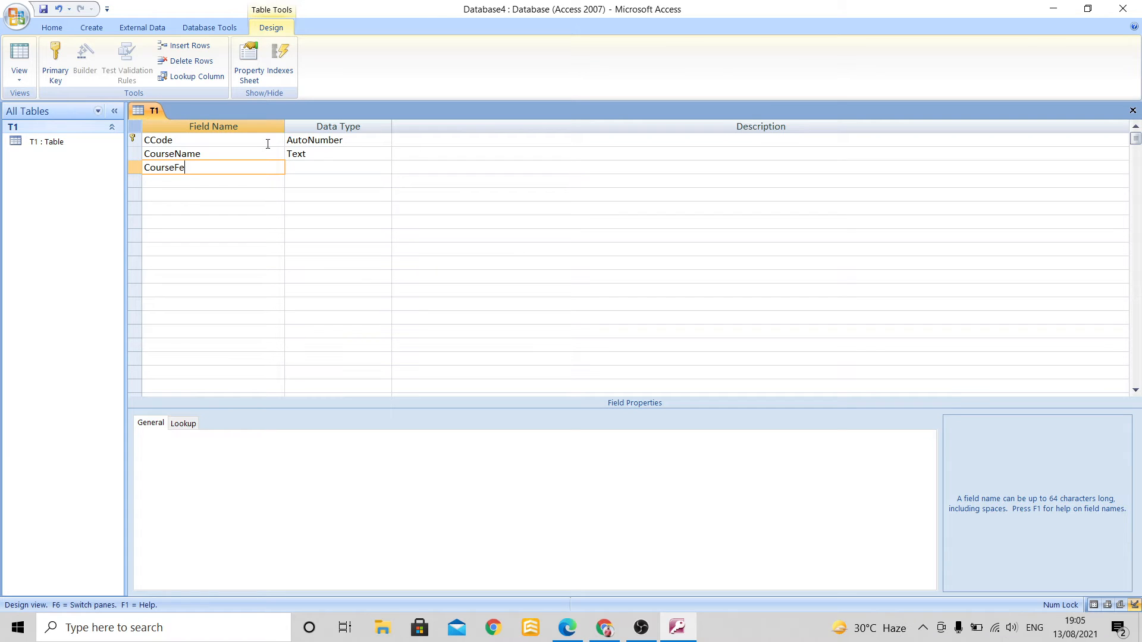
text(es)
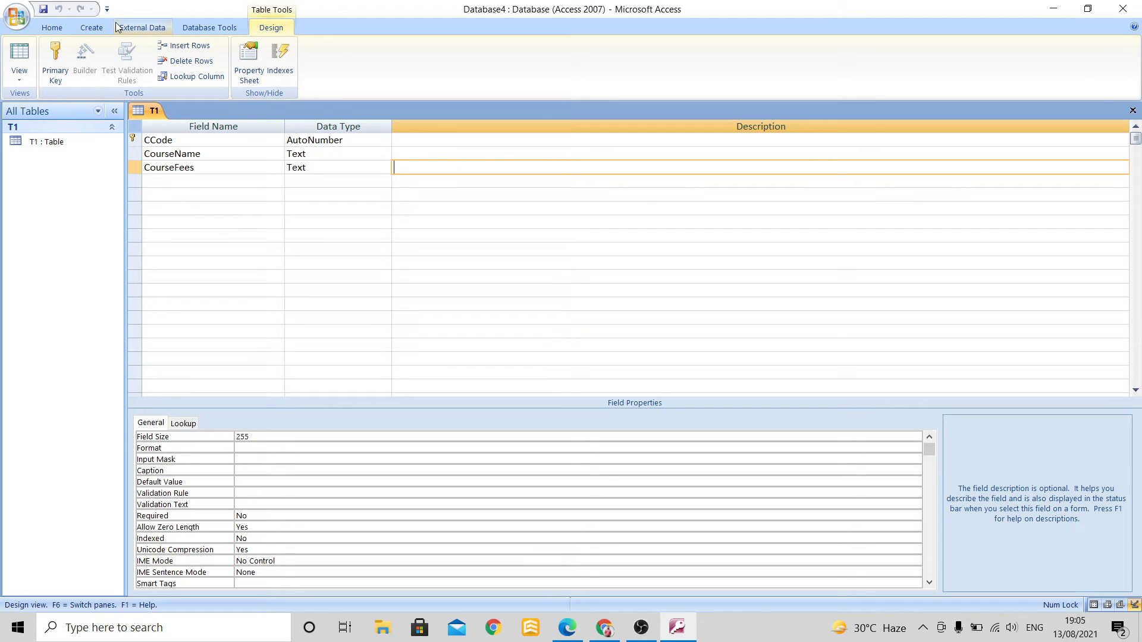
Create a second table, switch it to design view and save it as T2.
click(91, 28)
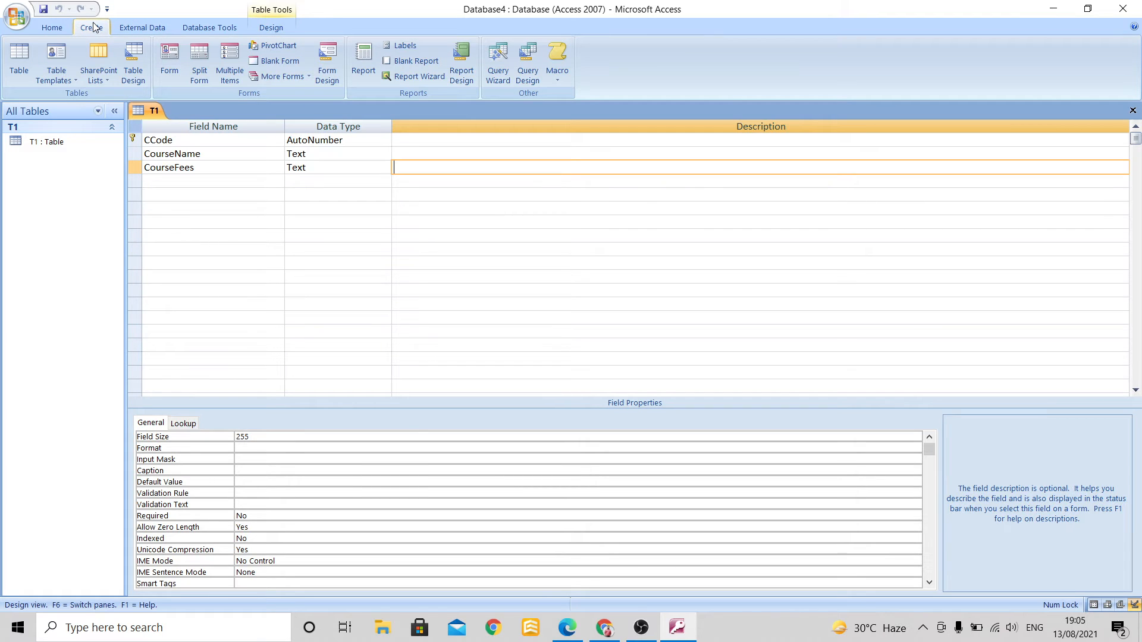
mouse_move(19, 61)
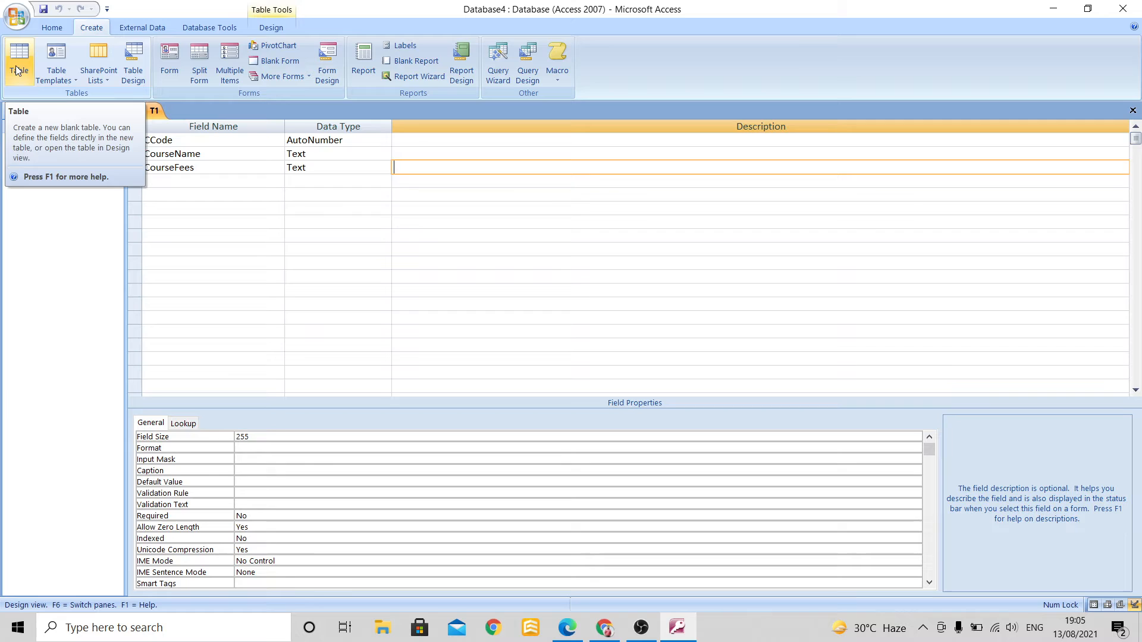
click(19, 60)
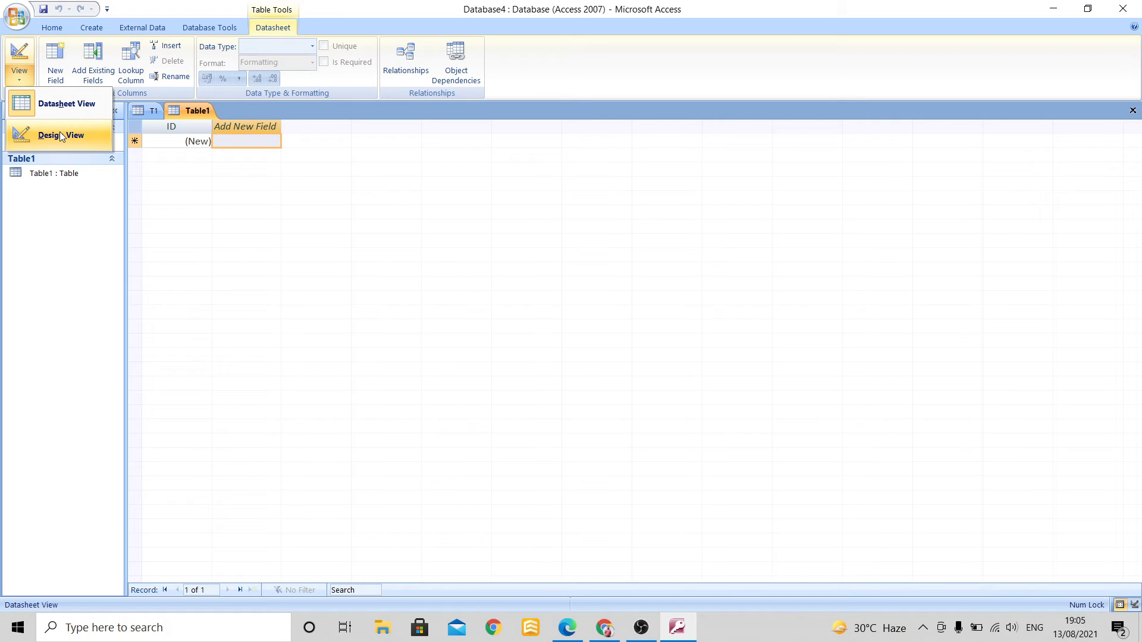
click(61, 134)
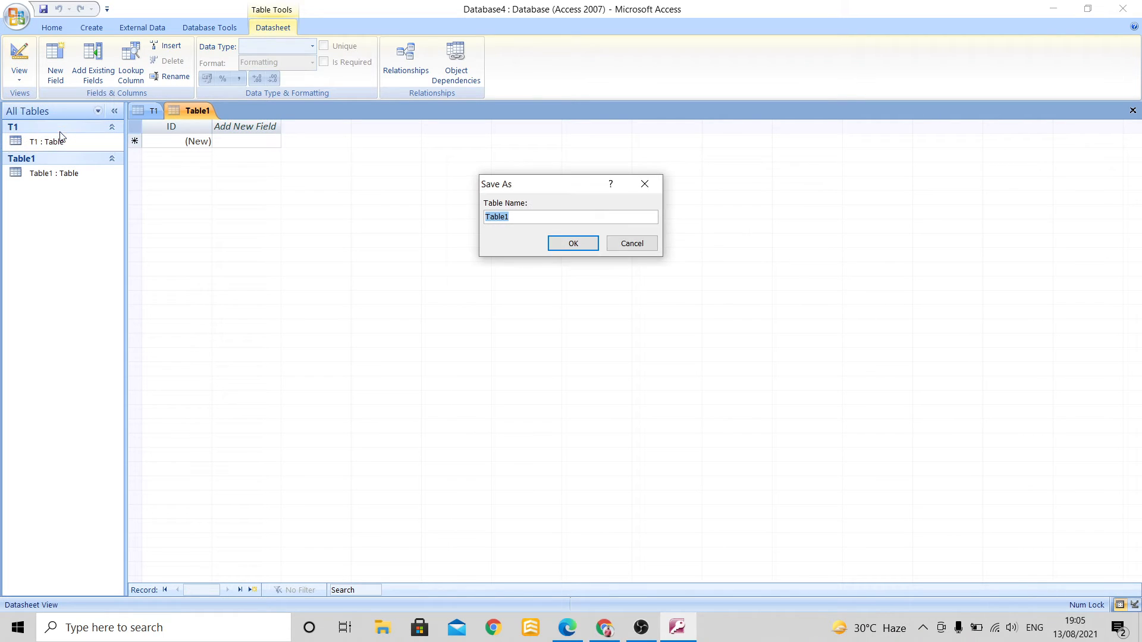
mouse_move(610, 284)
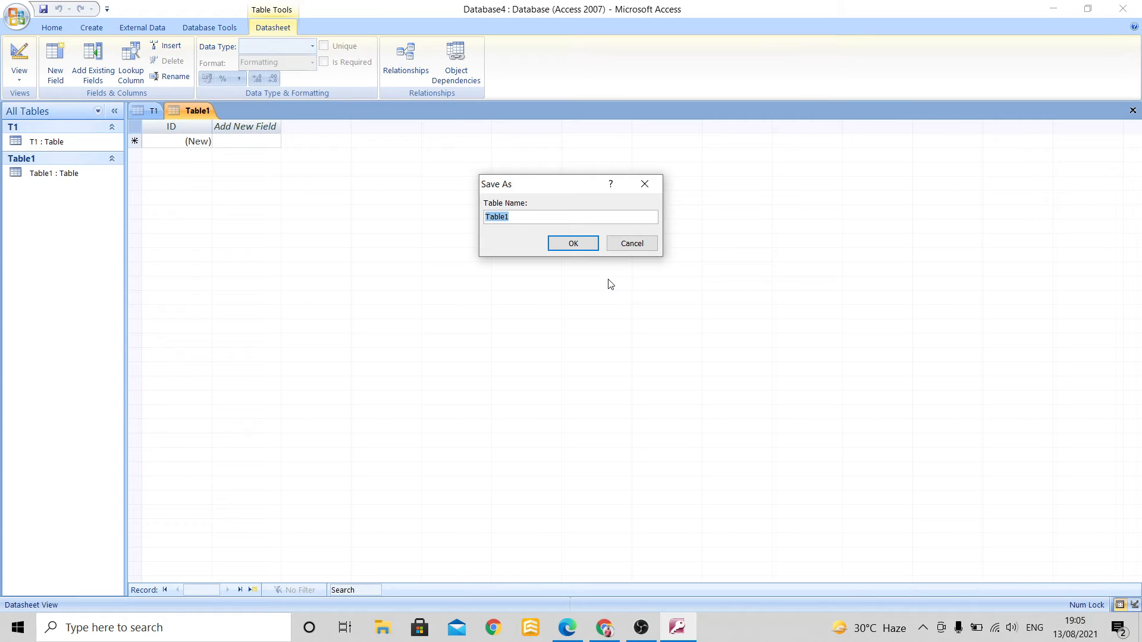
text(T2)
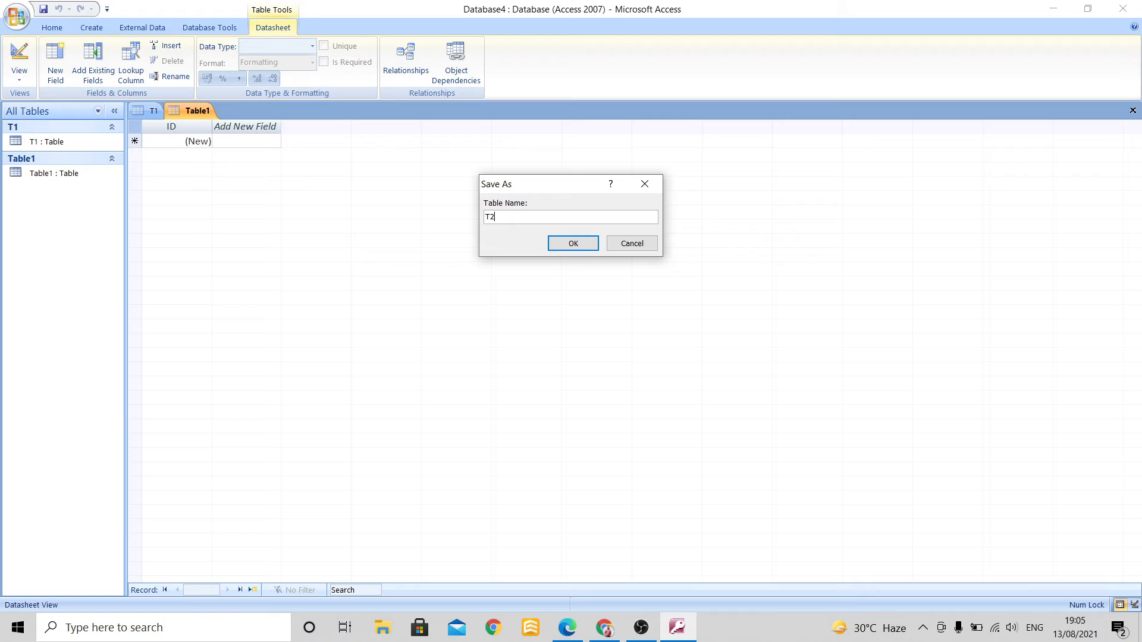
click(572, 243)
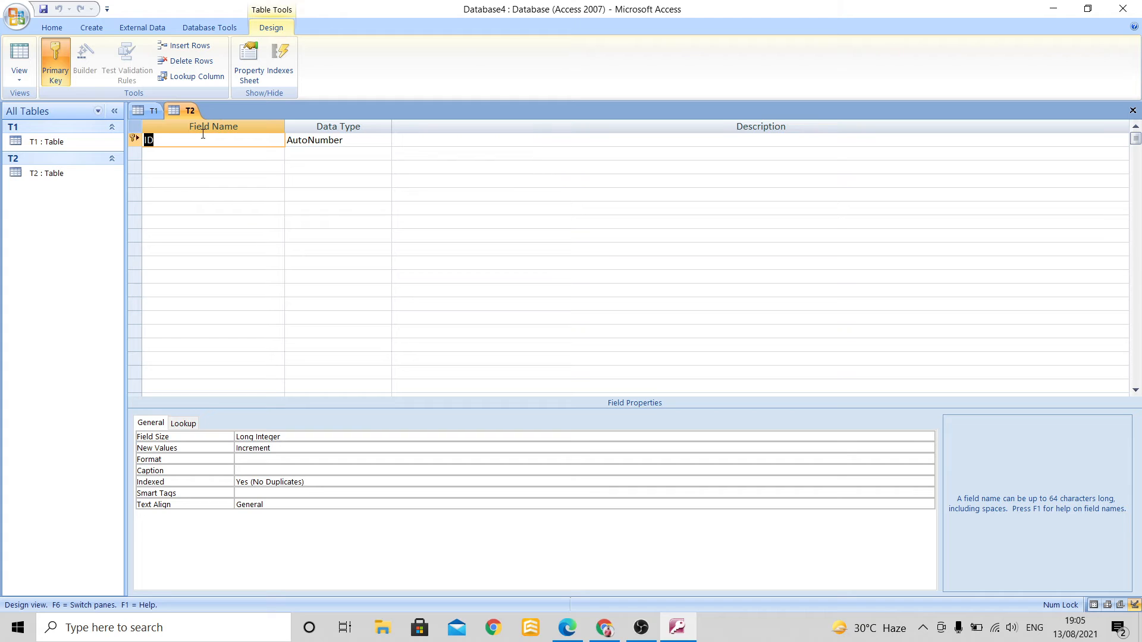
Define T2 fields RegNo, StName, StDob, StAdmDt, CCode and CDuration.
text(RegNo)
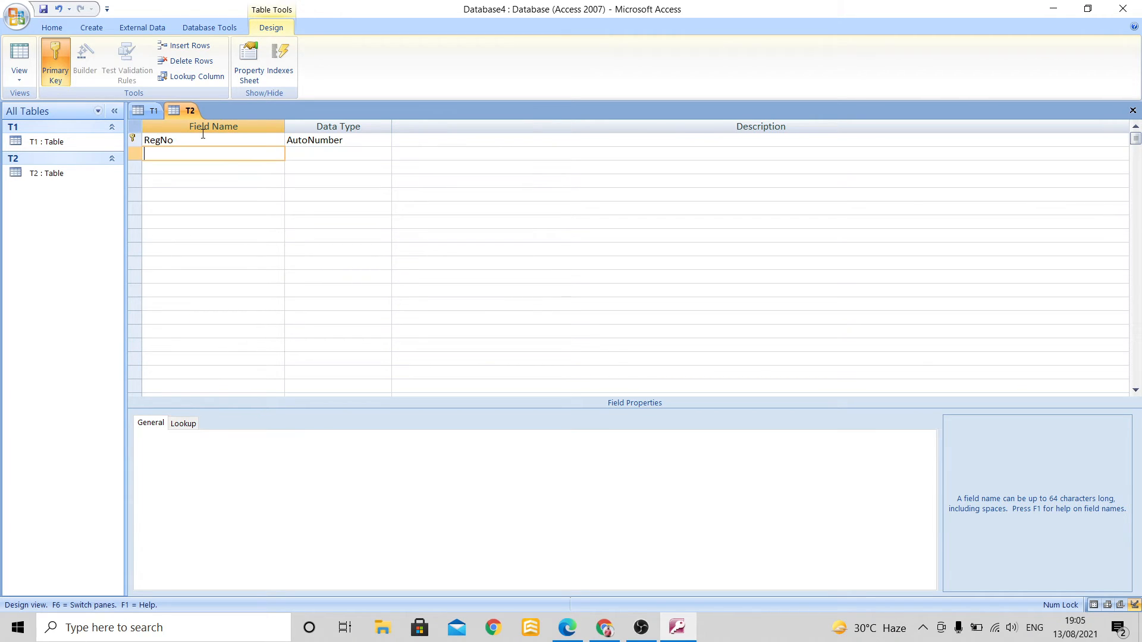
text(St)
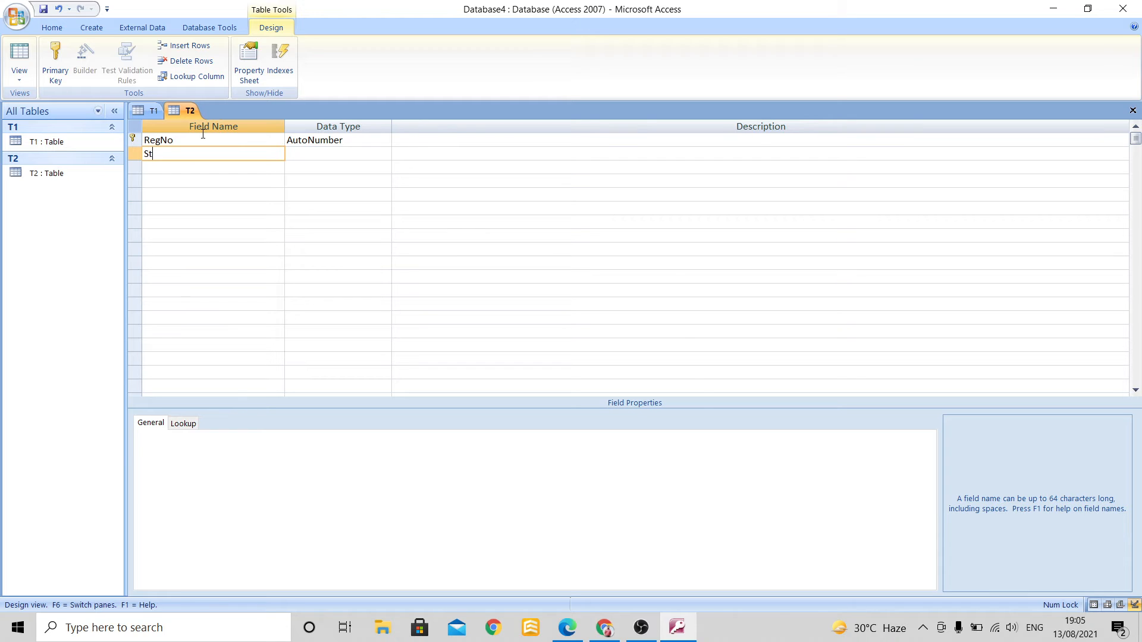
text(Name)
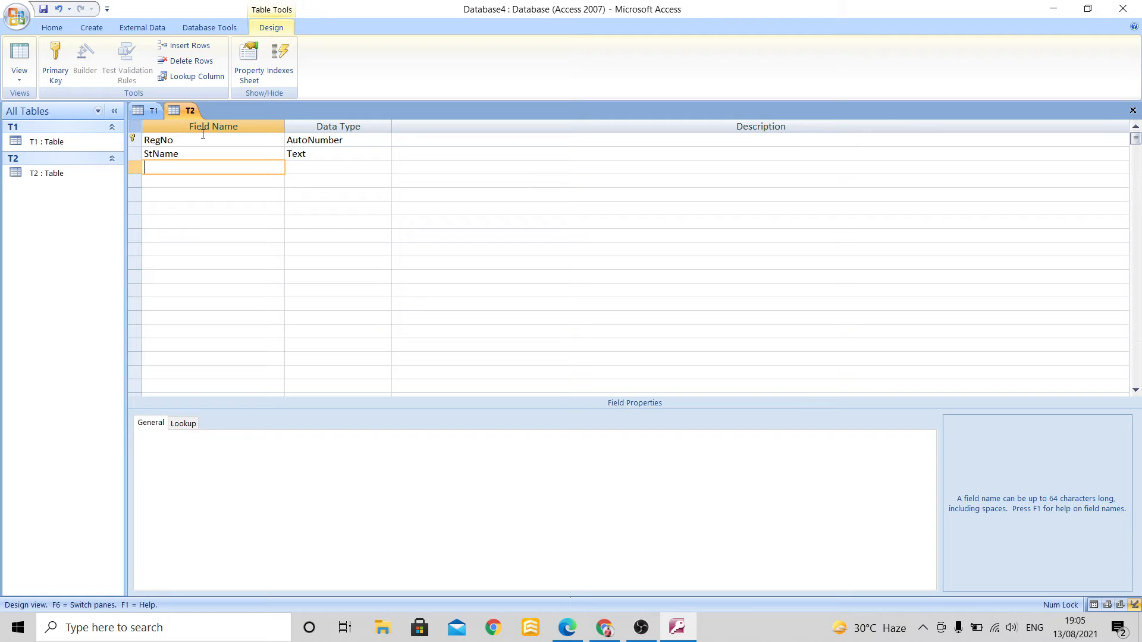
text(St)
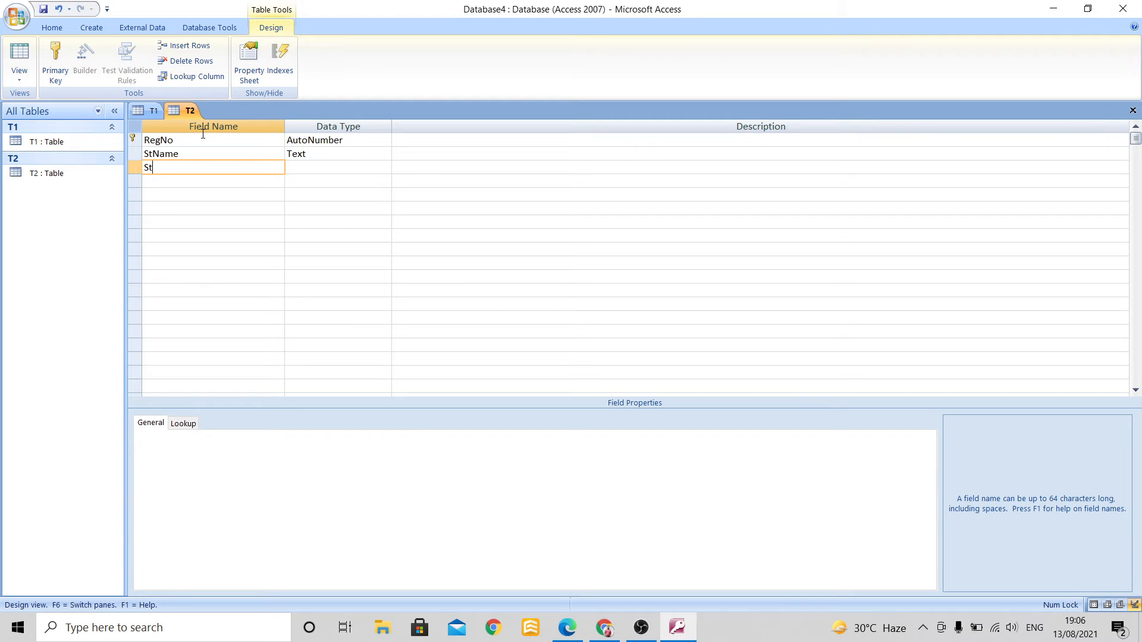
text(Dob)
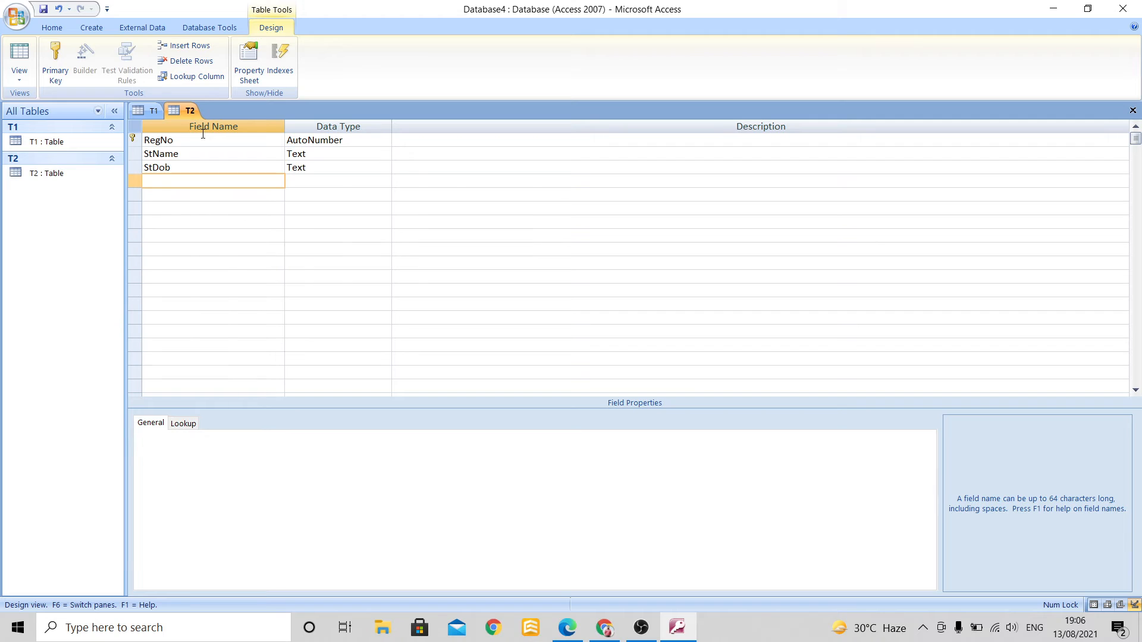
text(St)
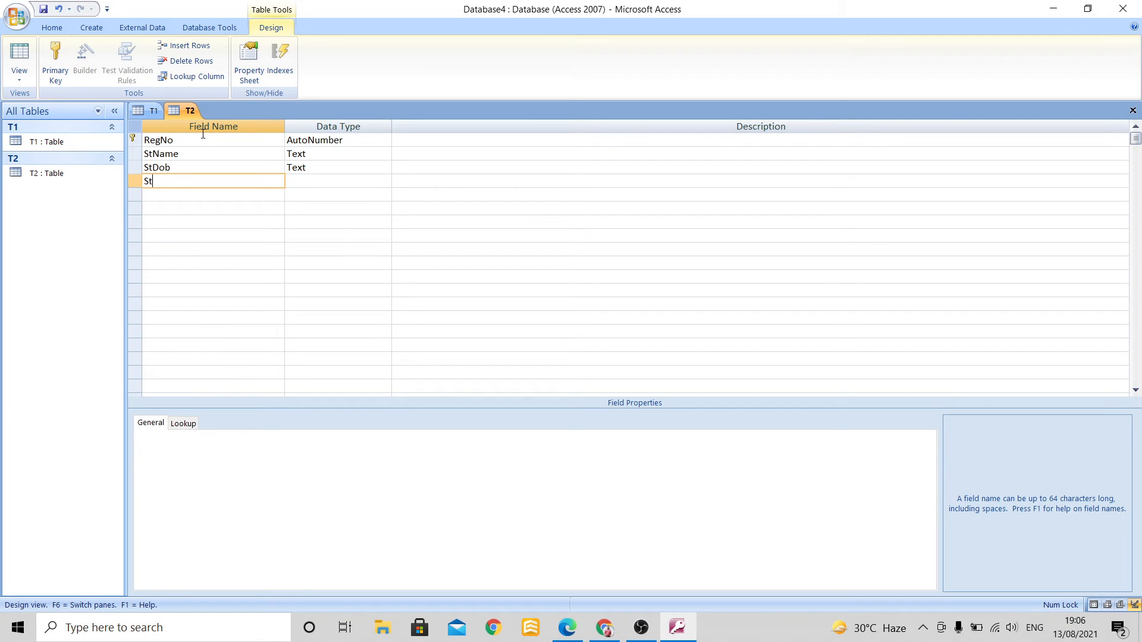
text(Adn)
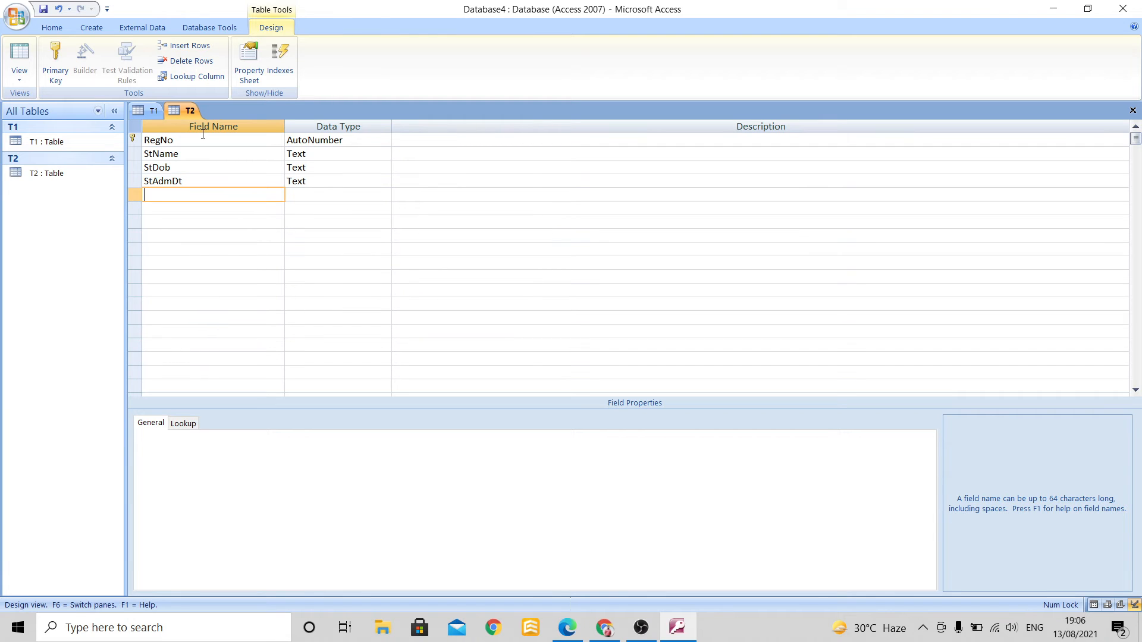
text(C)
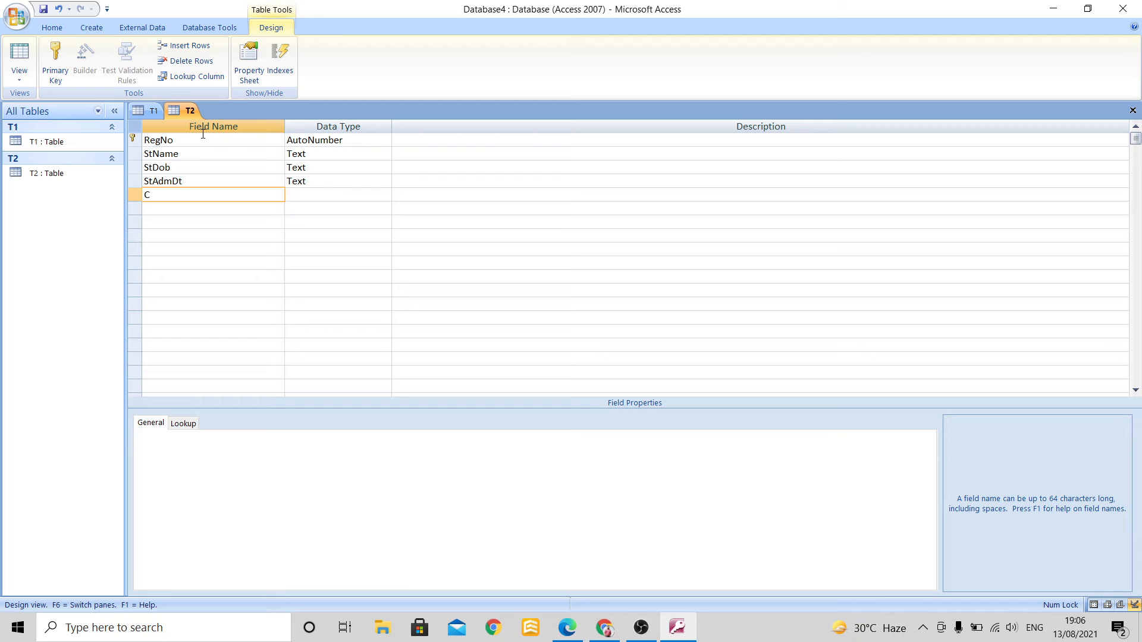
text(Cod)
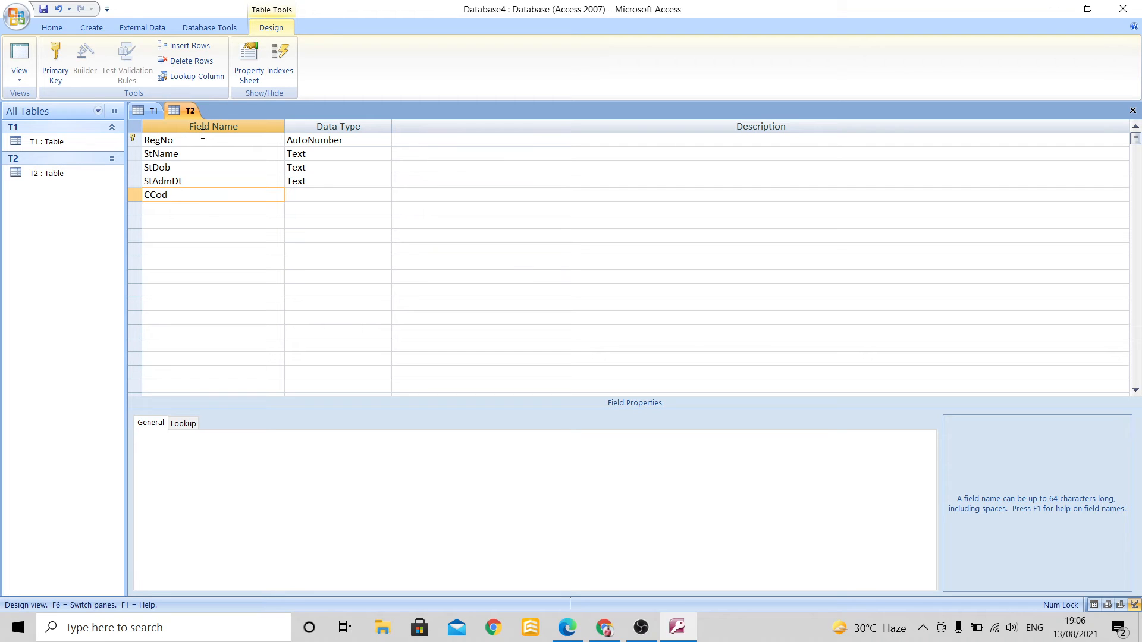
text(e)
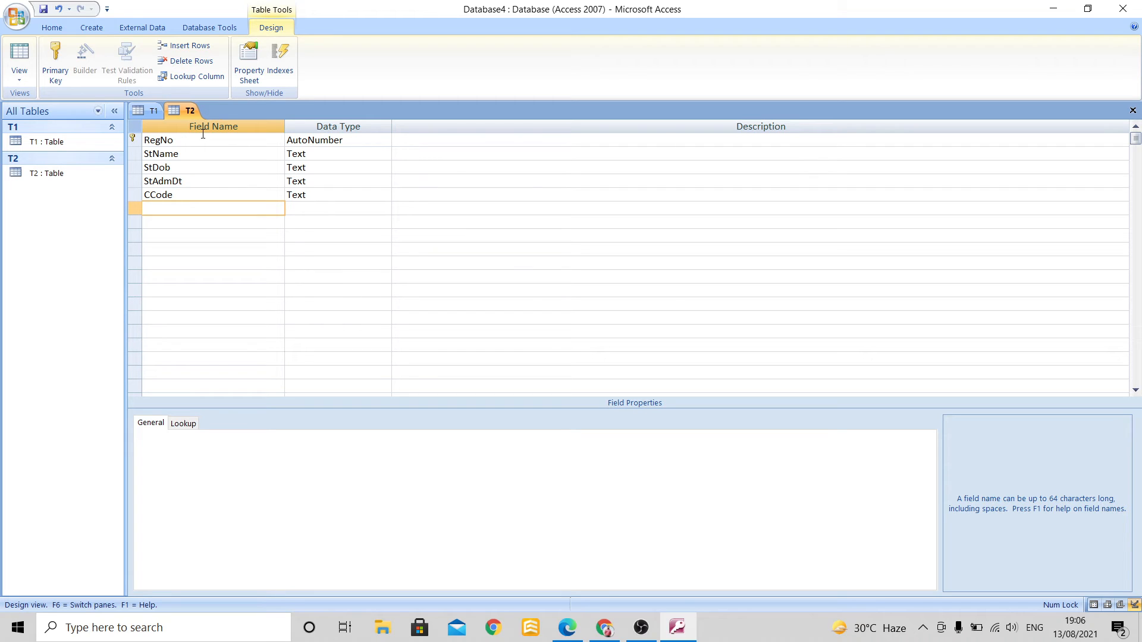
text(C)
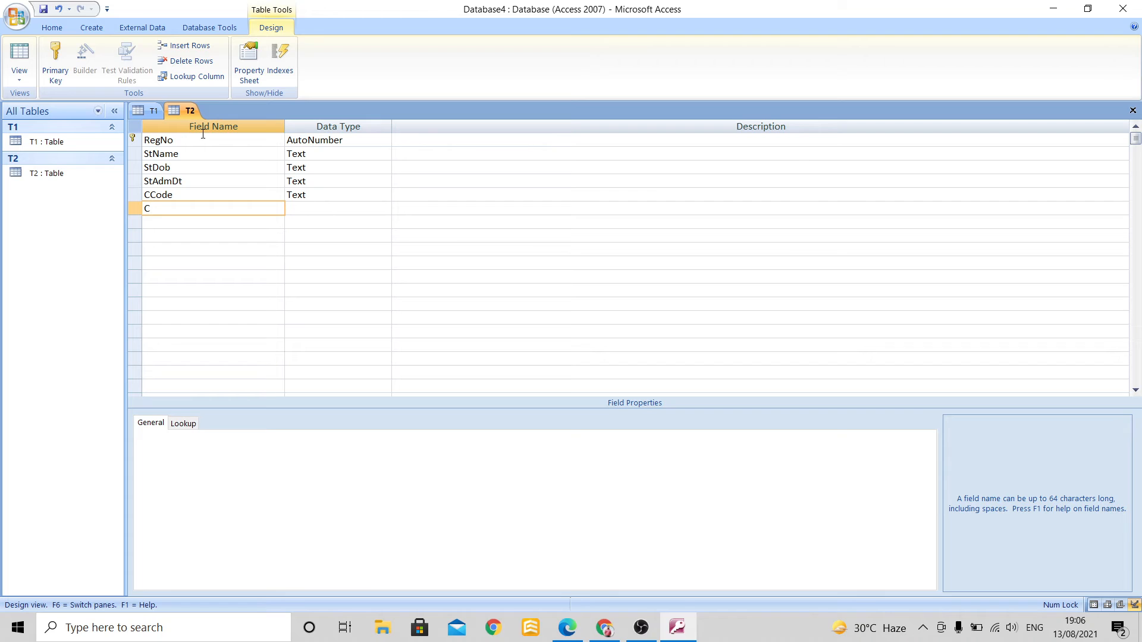
text(Duratio)
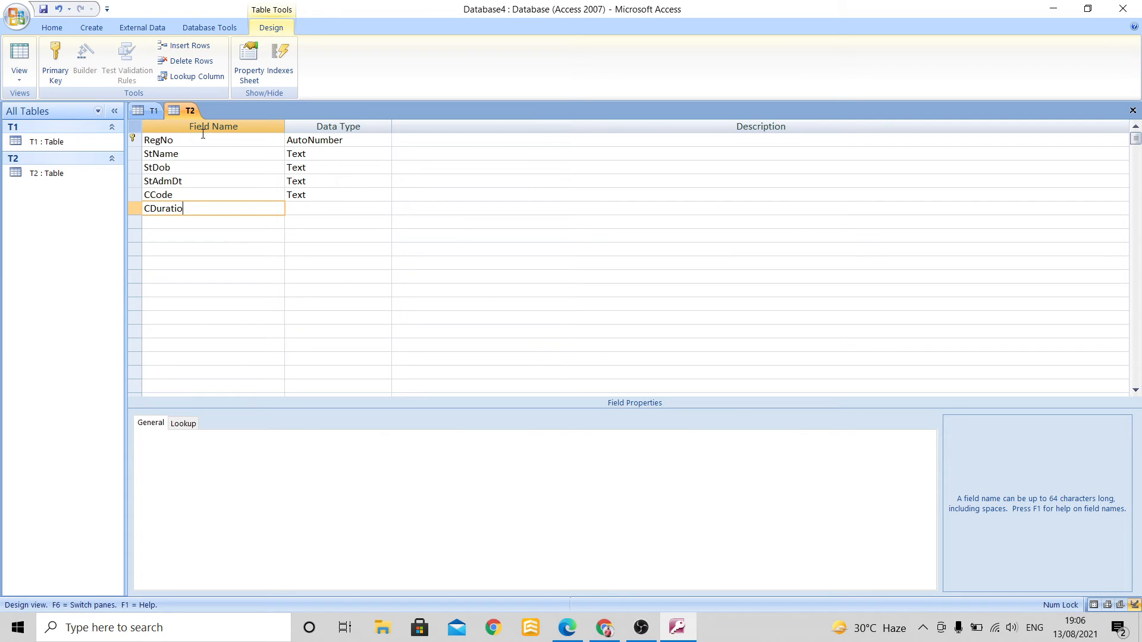
text(n)
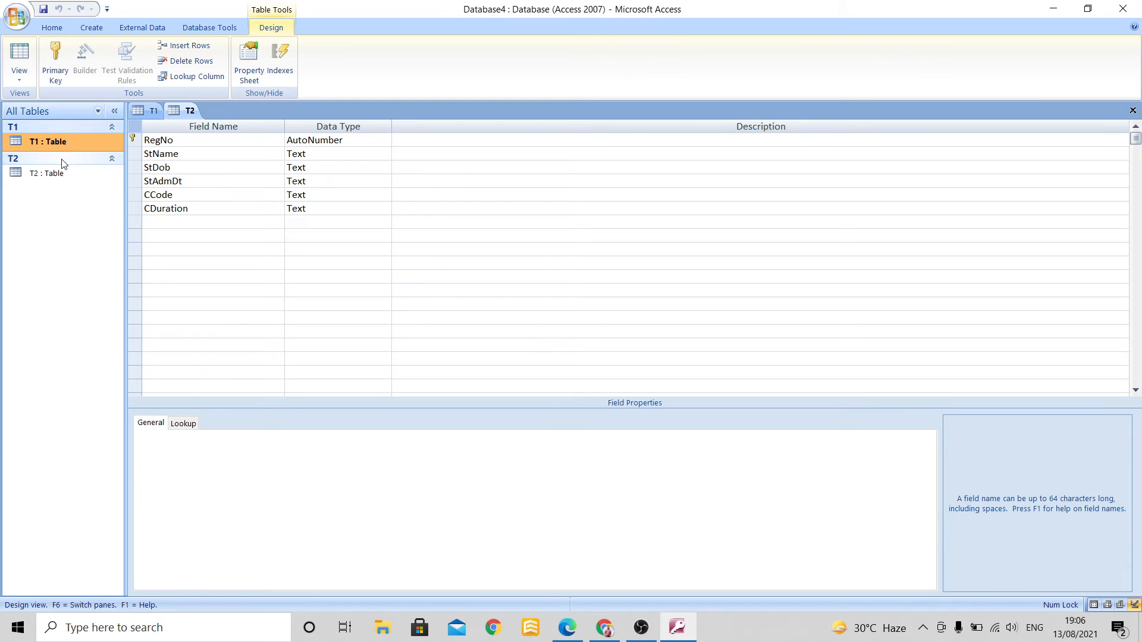
Commit the CDuration field and go to the Database Tools commands for relationships.
click(47, 173)
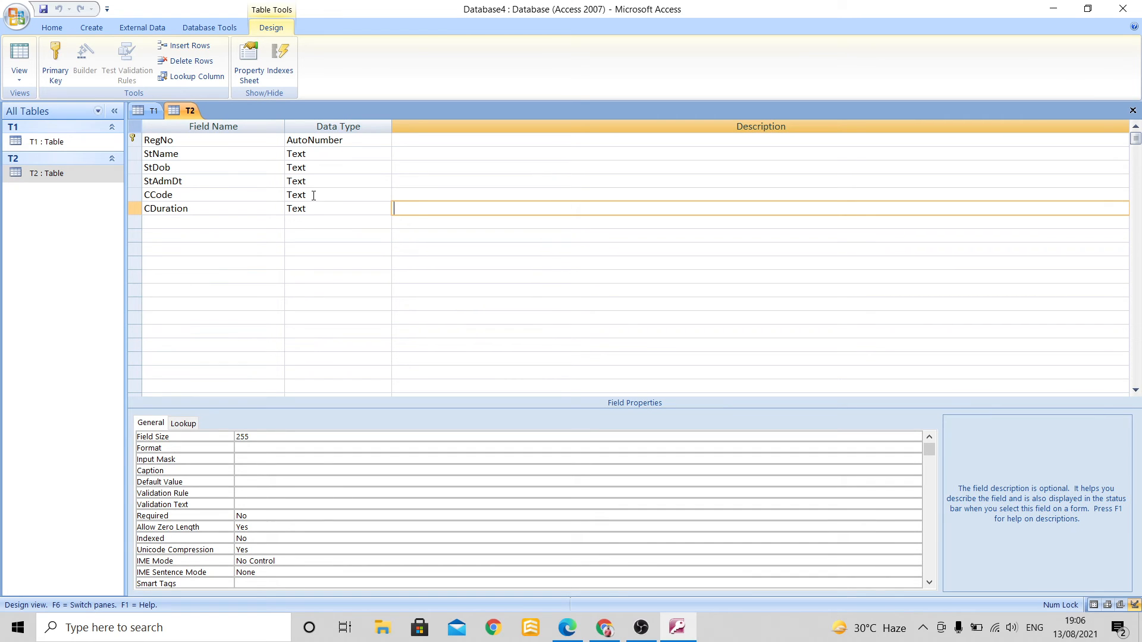
mouse_move(100, 169)
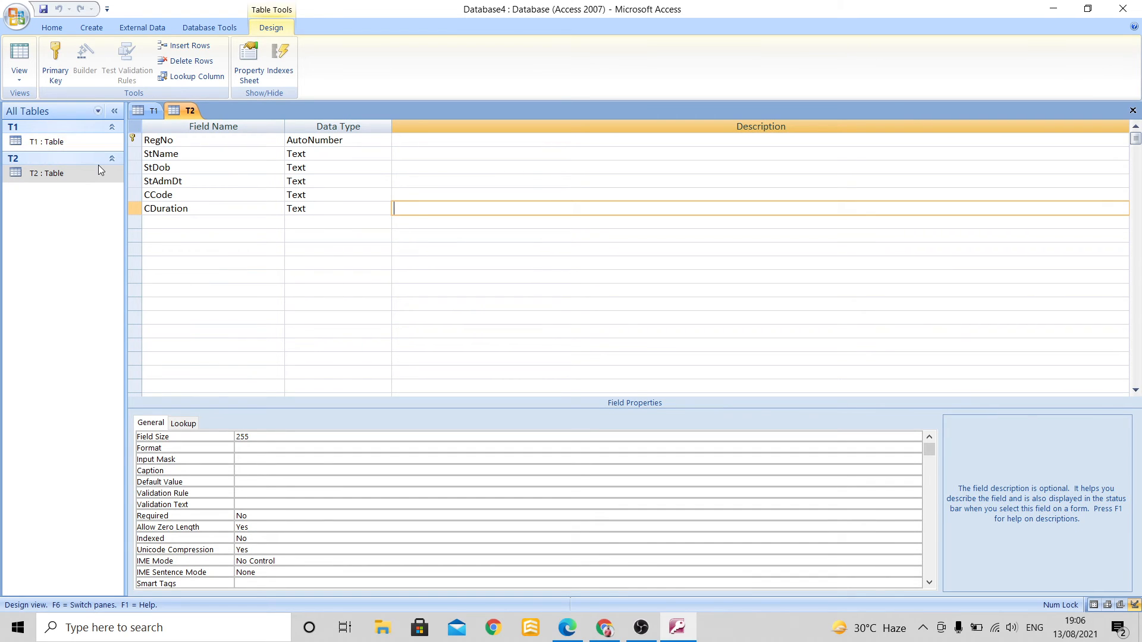
click(208, 27)
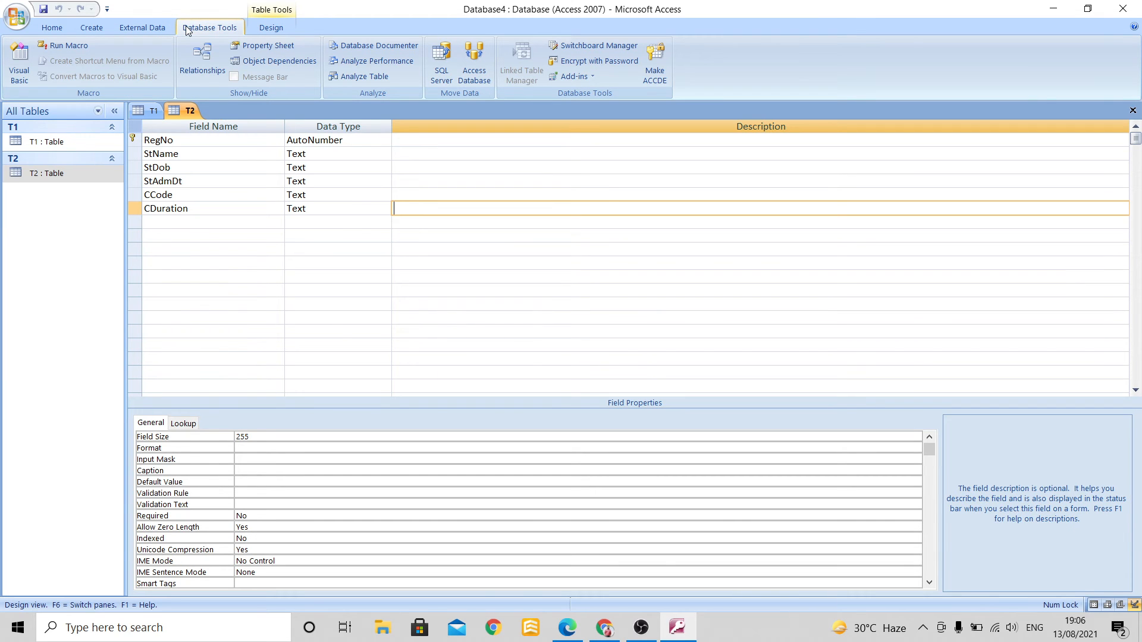
mouse_move(202, 61)
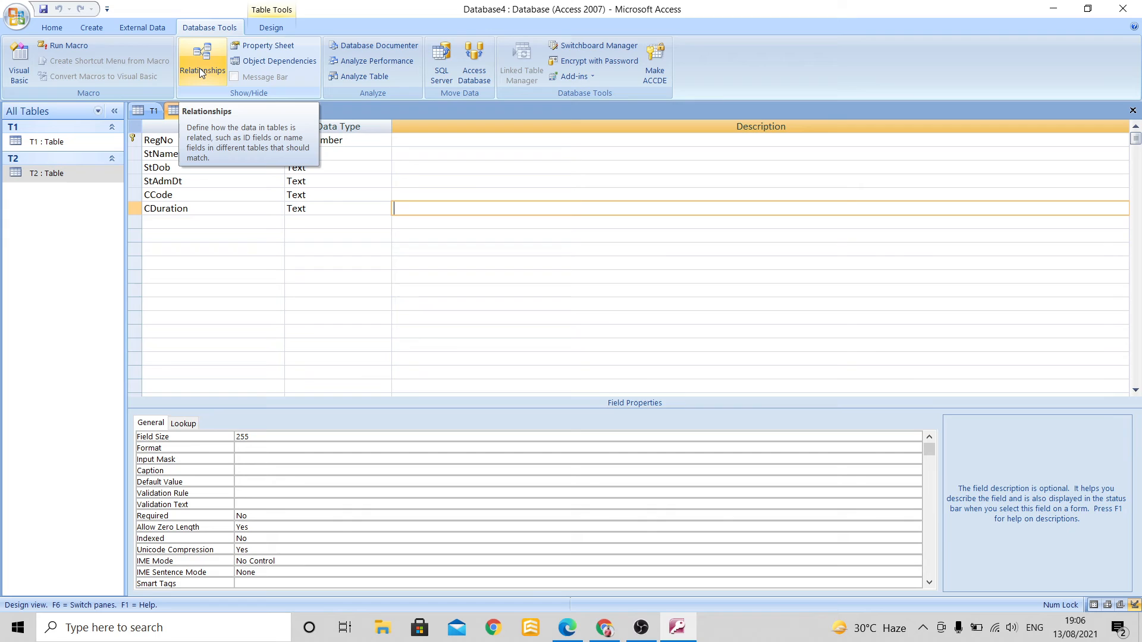
Add tables T1 and T2 to the Relationships window from the Show Table picker and close it.
click(202, 62)
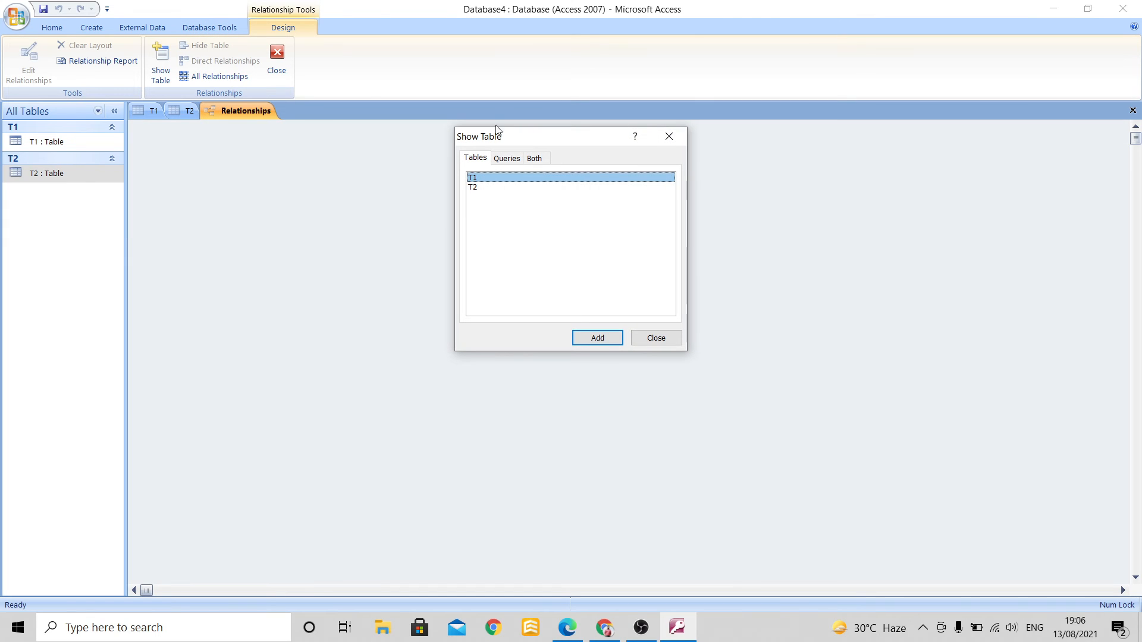
mouse_move(567, 203)
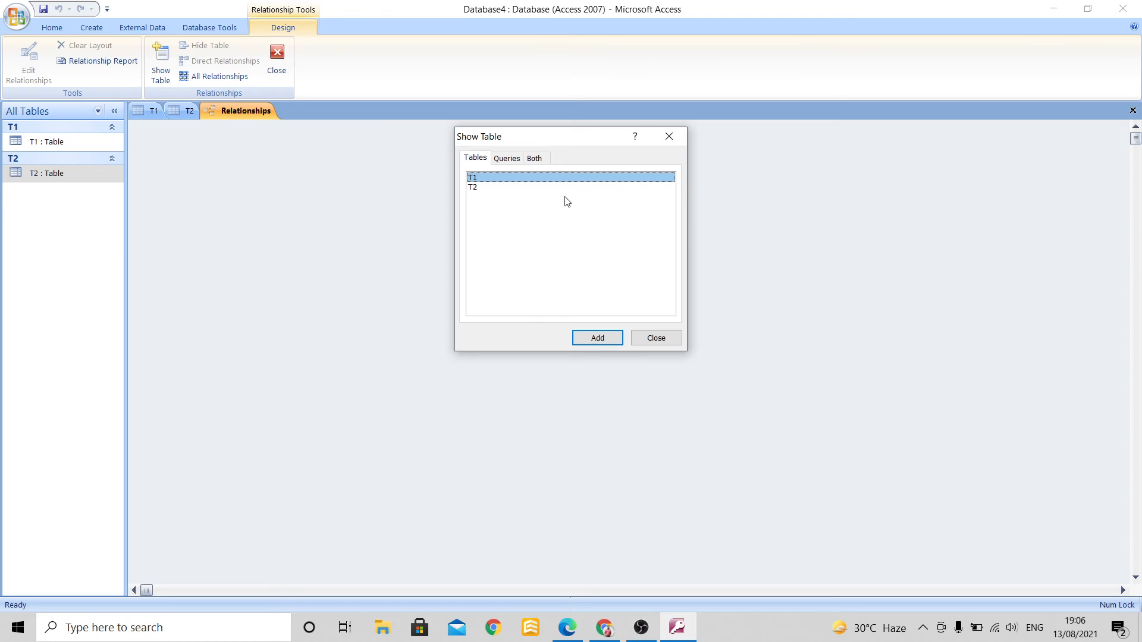
mouse_move(500, 186)
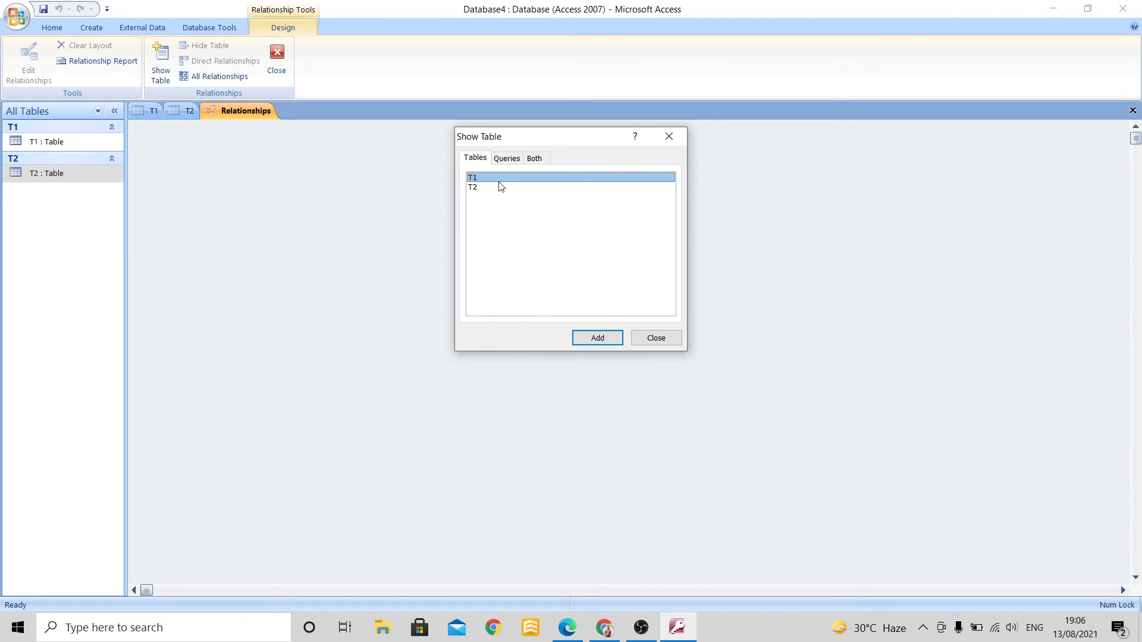
click(472, 187)
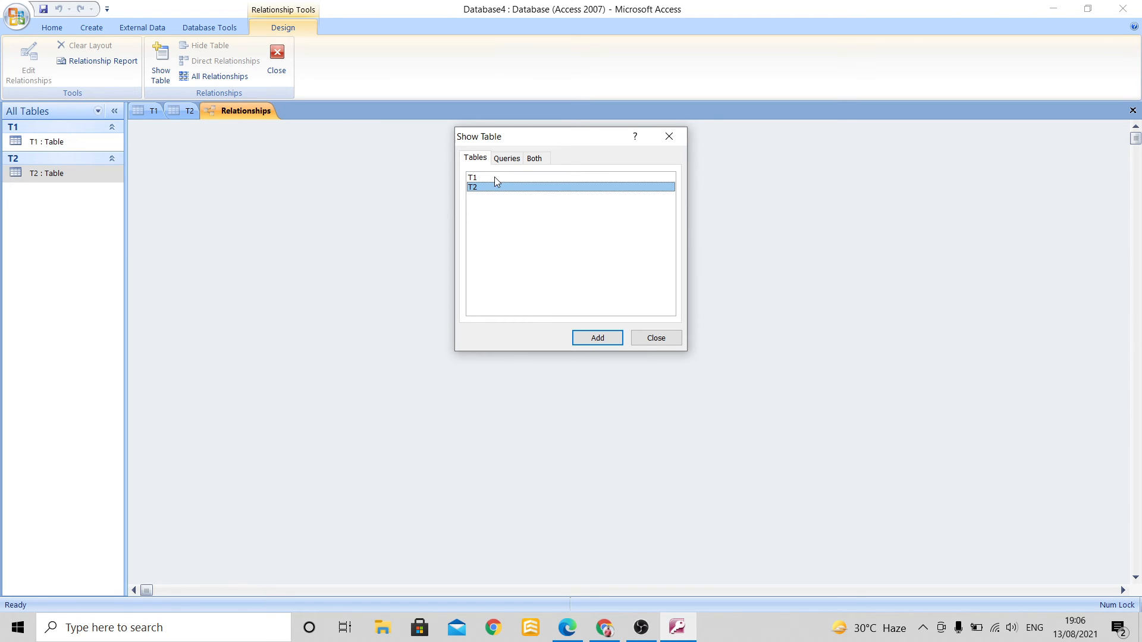
click(472, 177)
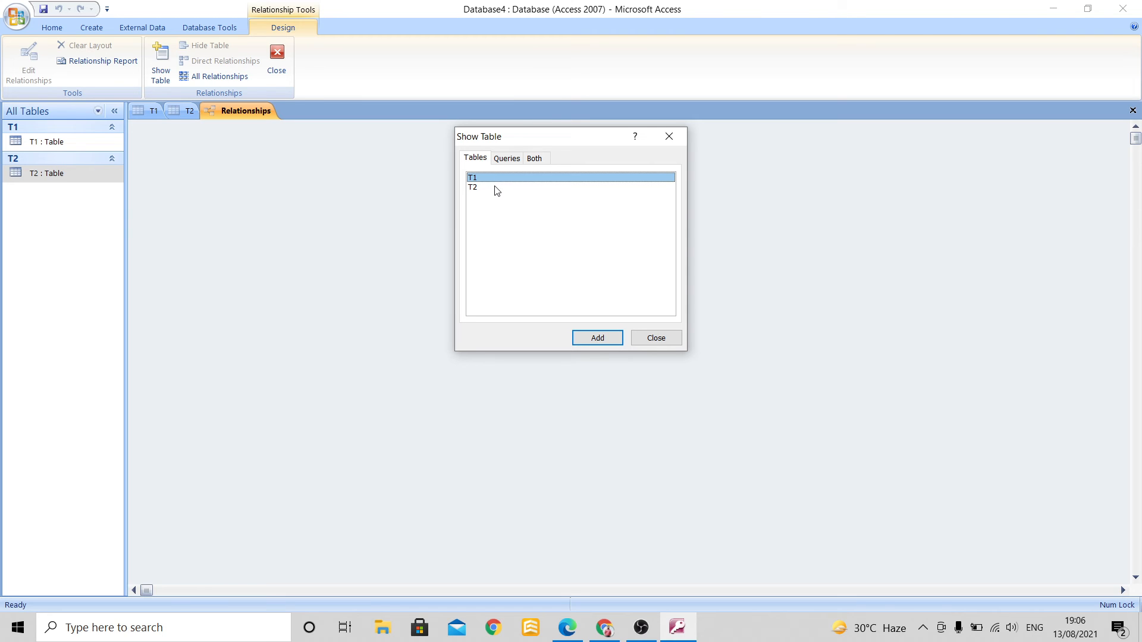
click(472, 187)
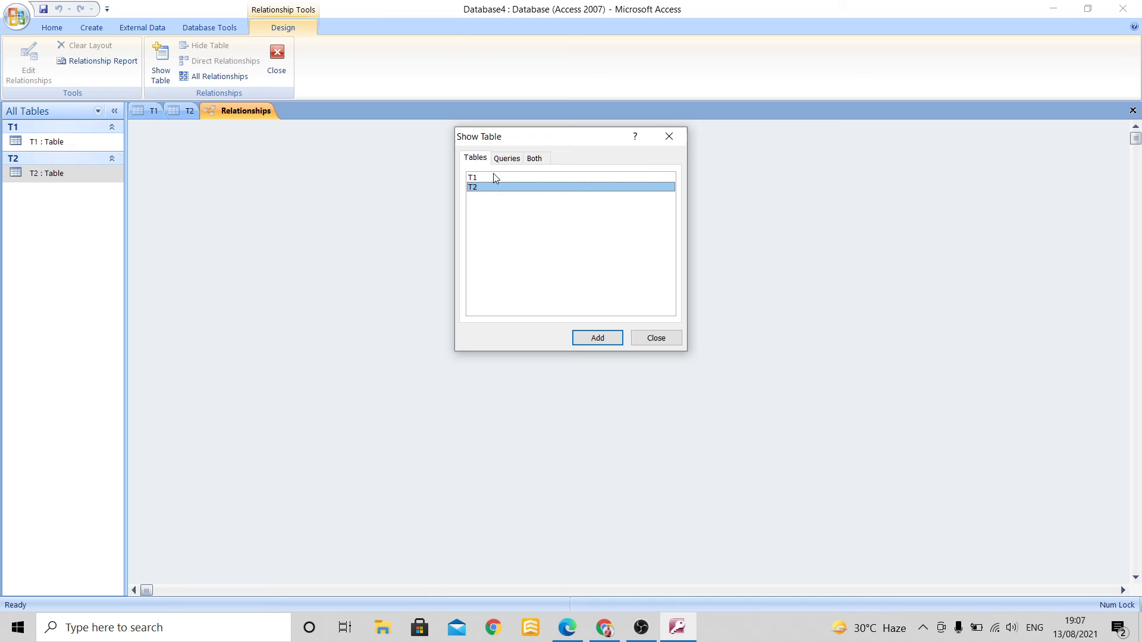
click(472, 178)
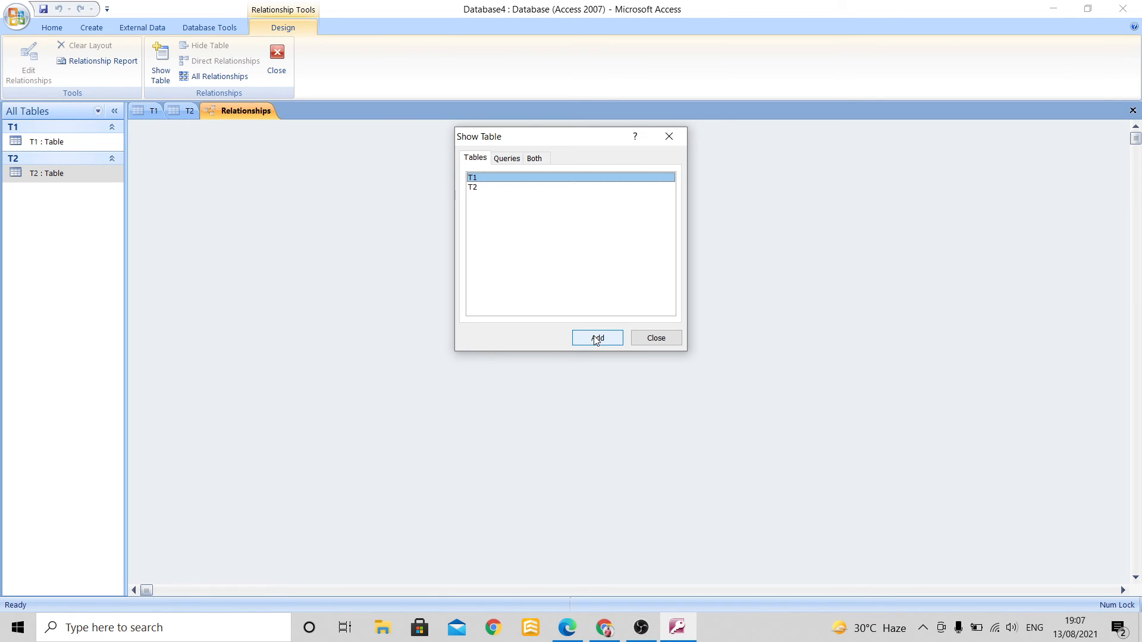
click(596, 337)
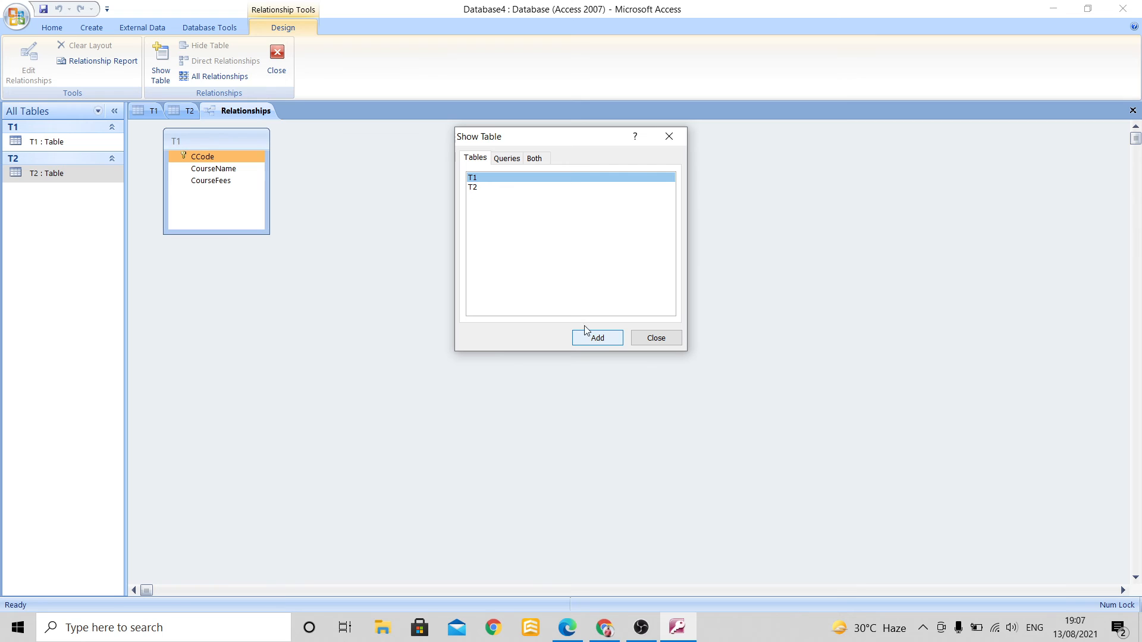
click(472, 187)
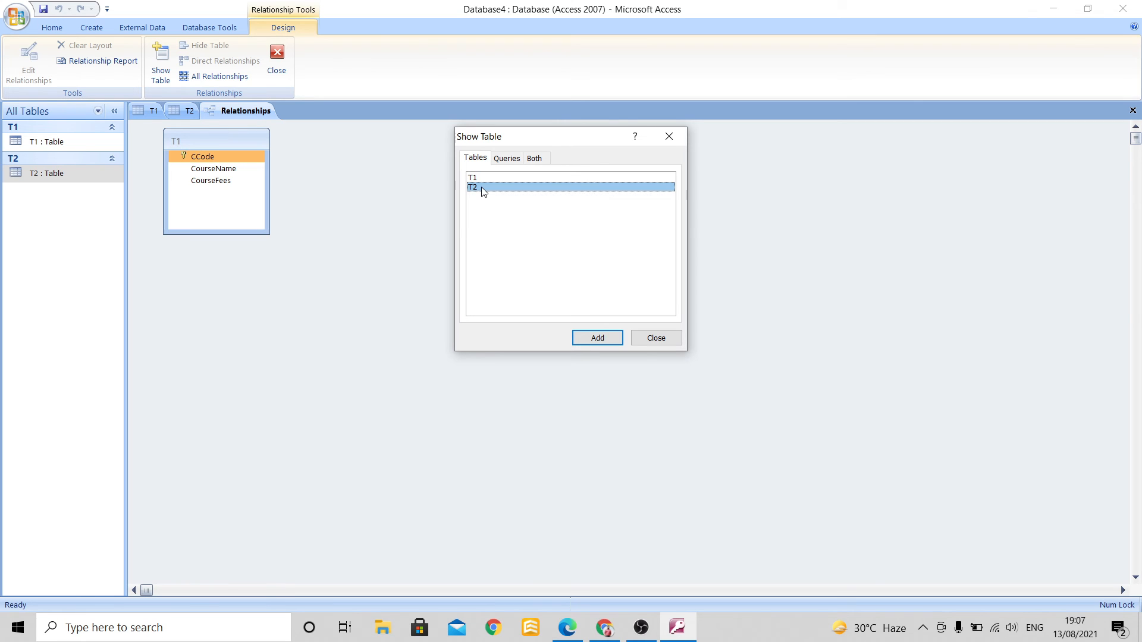
click(596, 337)
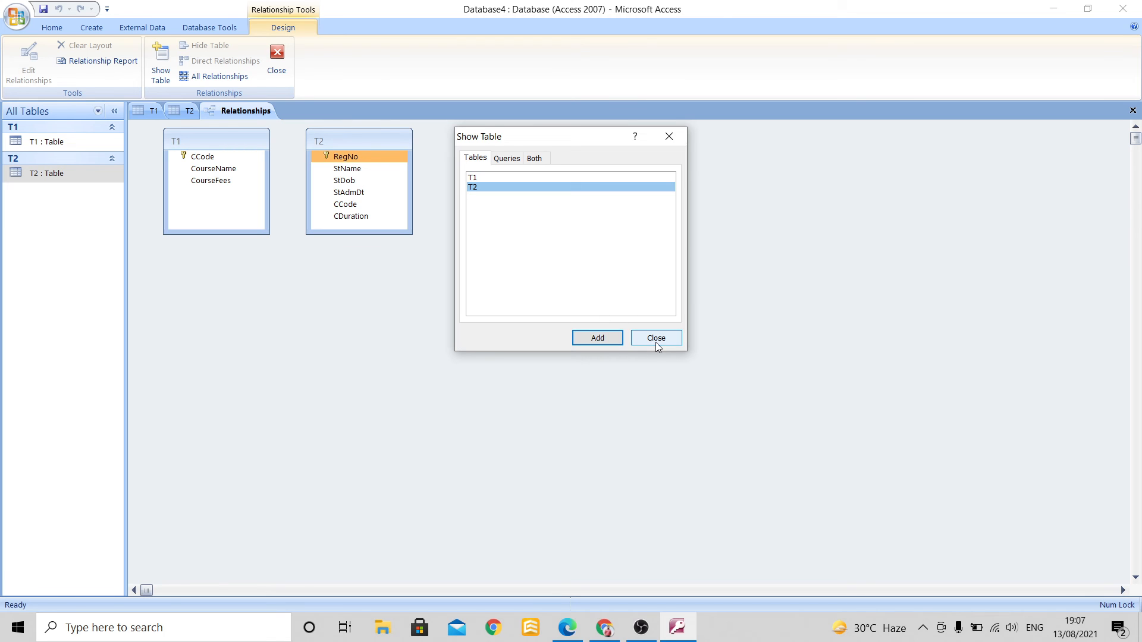
click(654, 337)
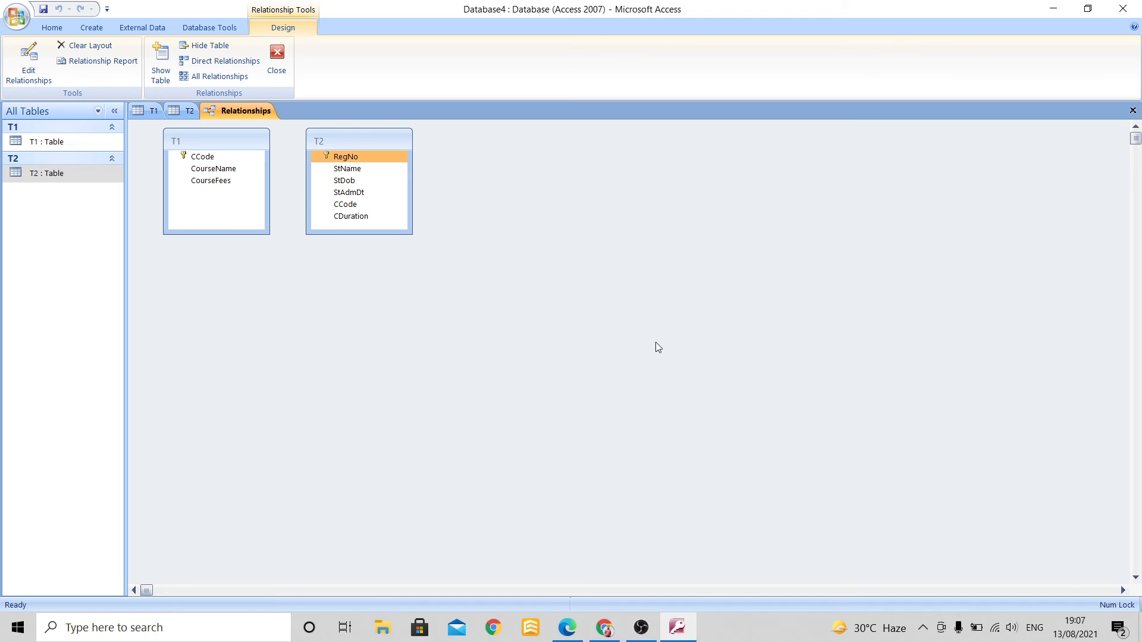
mouse_move(277, 345)
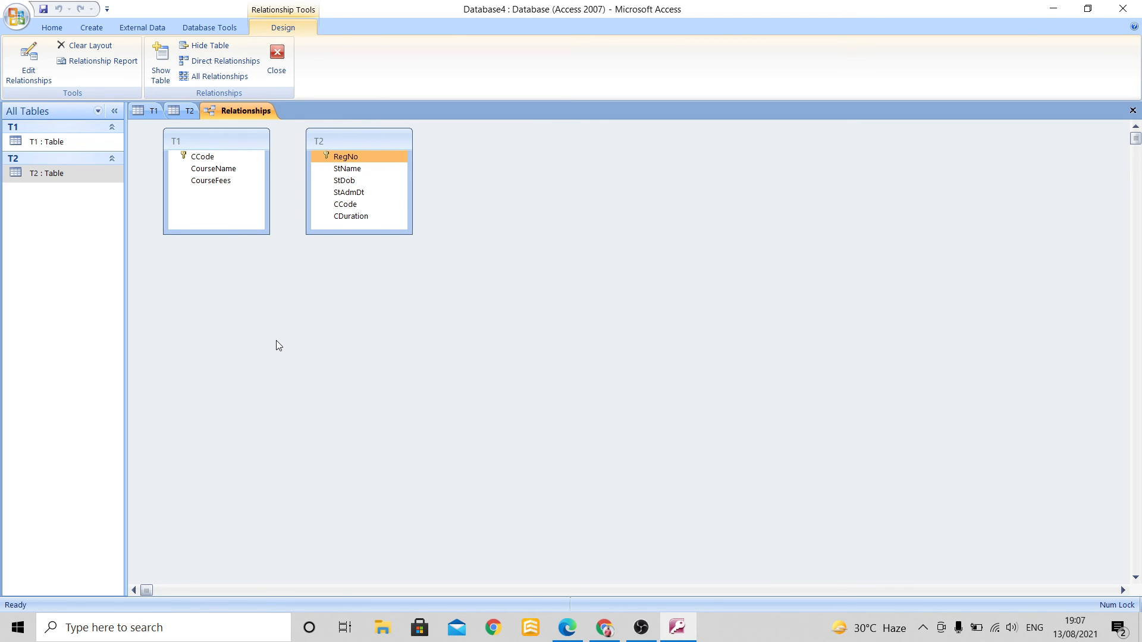
Link CCode in T1 to CCode in T2, bringing up a One-To-Many Edit Relationships dialog.
click(202, 156)
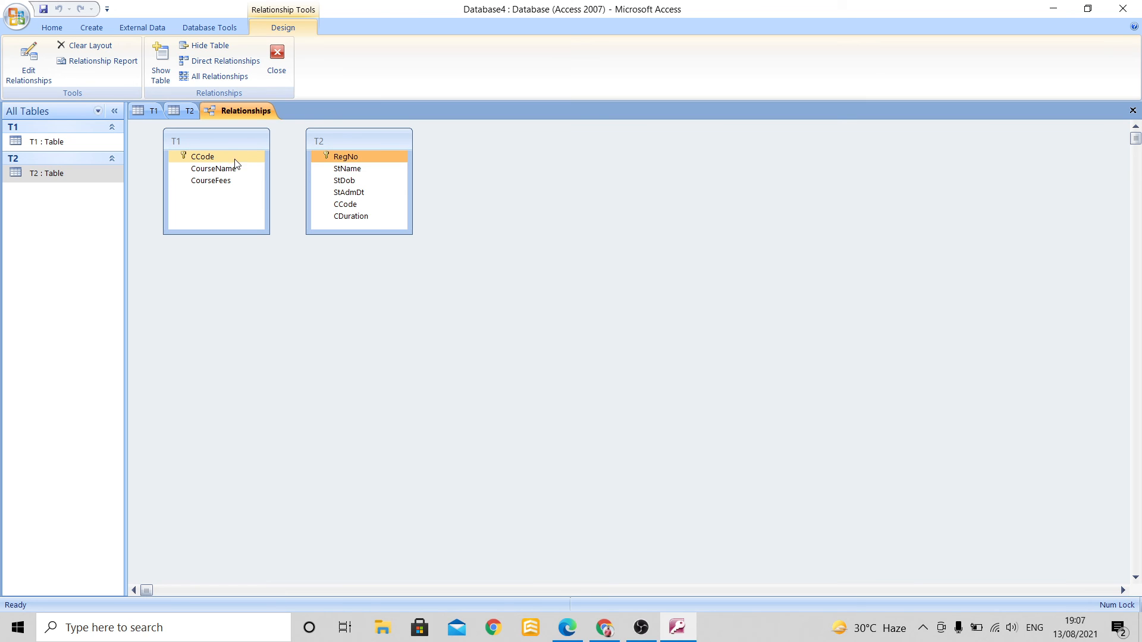
mouse_move(221, 159)
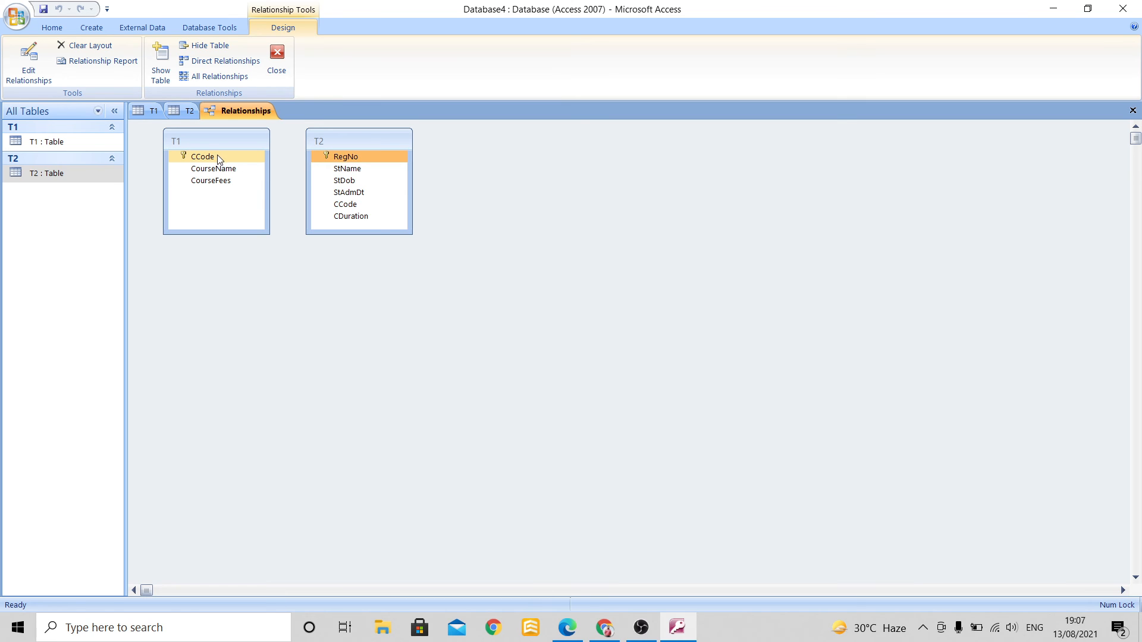
click(345, 204)
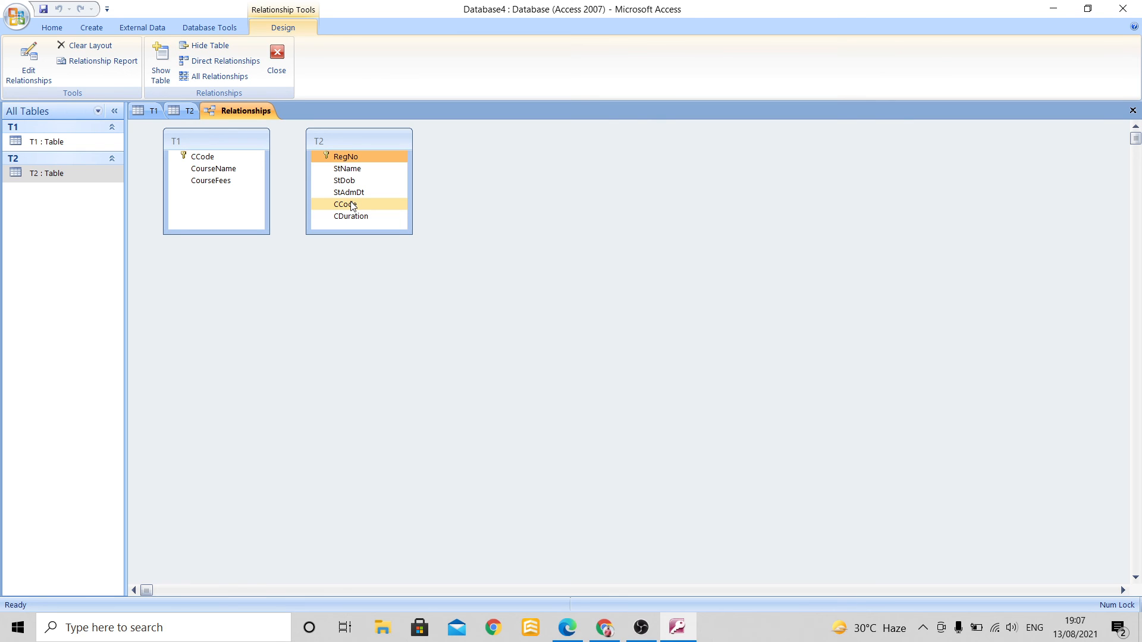
click(202, 156)
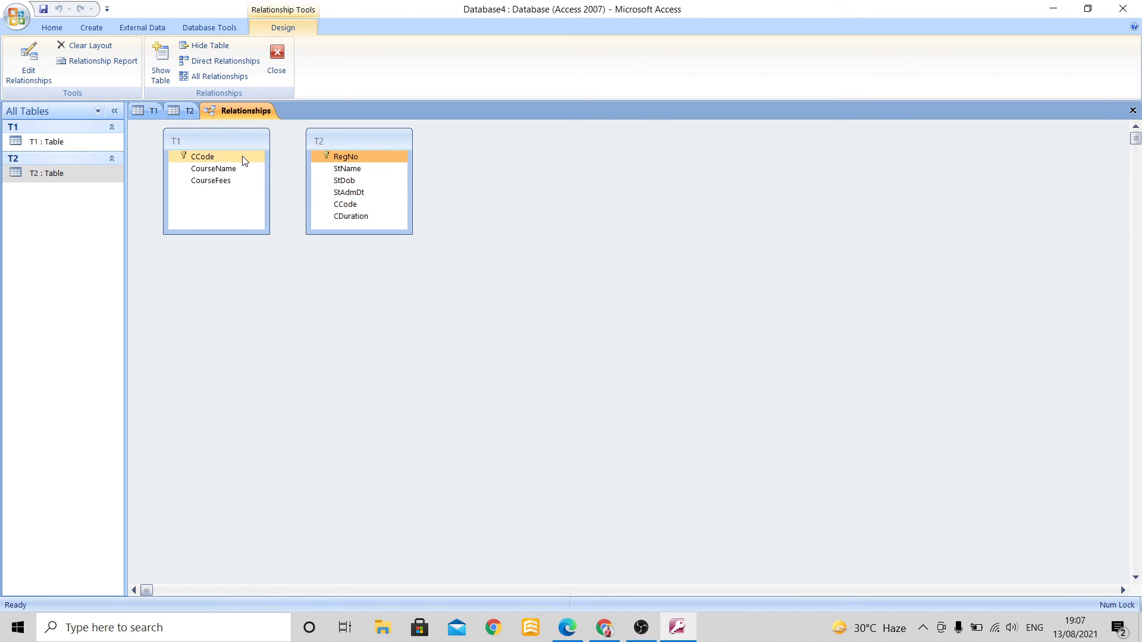
click(345, 204)
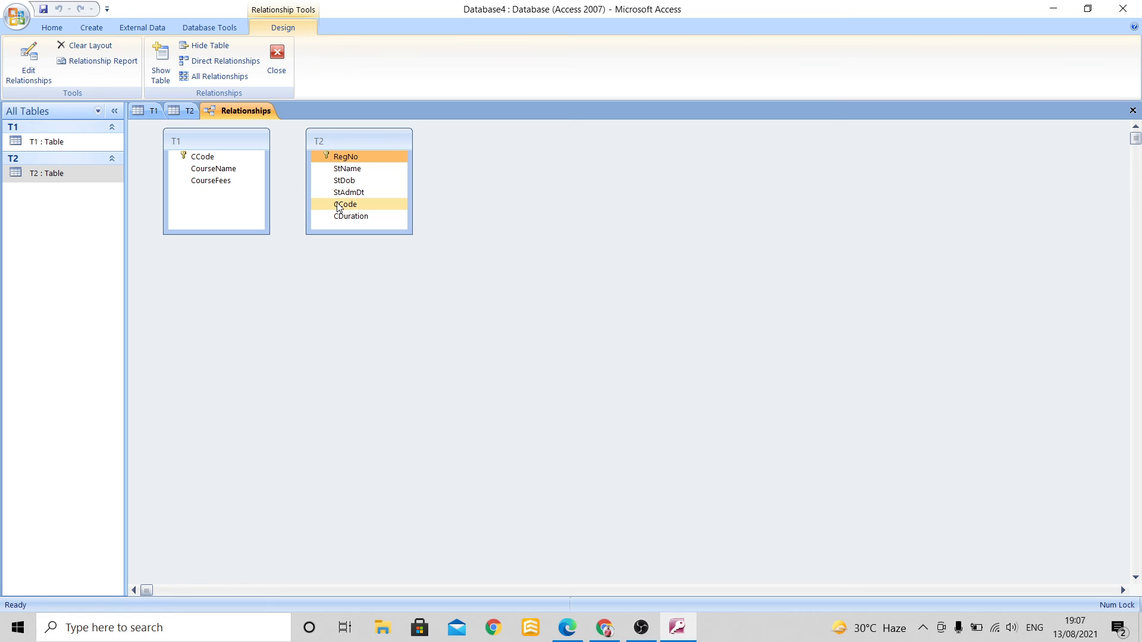
click(202, 157)
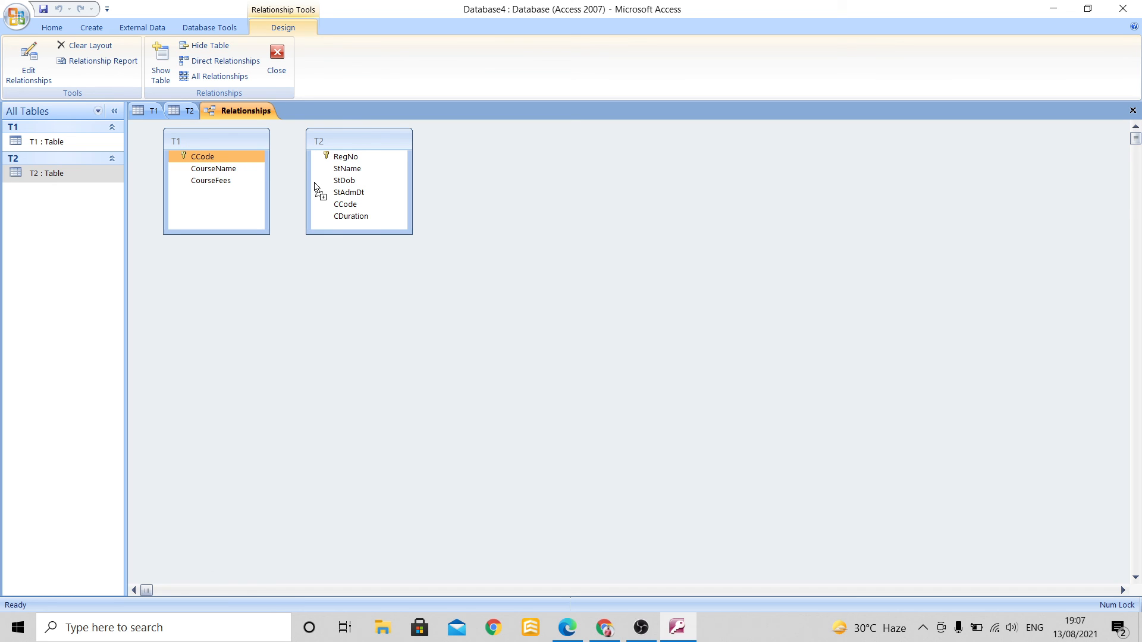
mouse_move(342, 212)
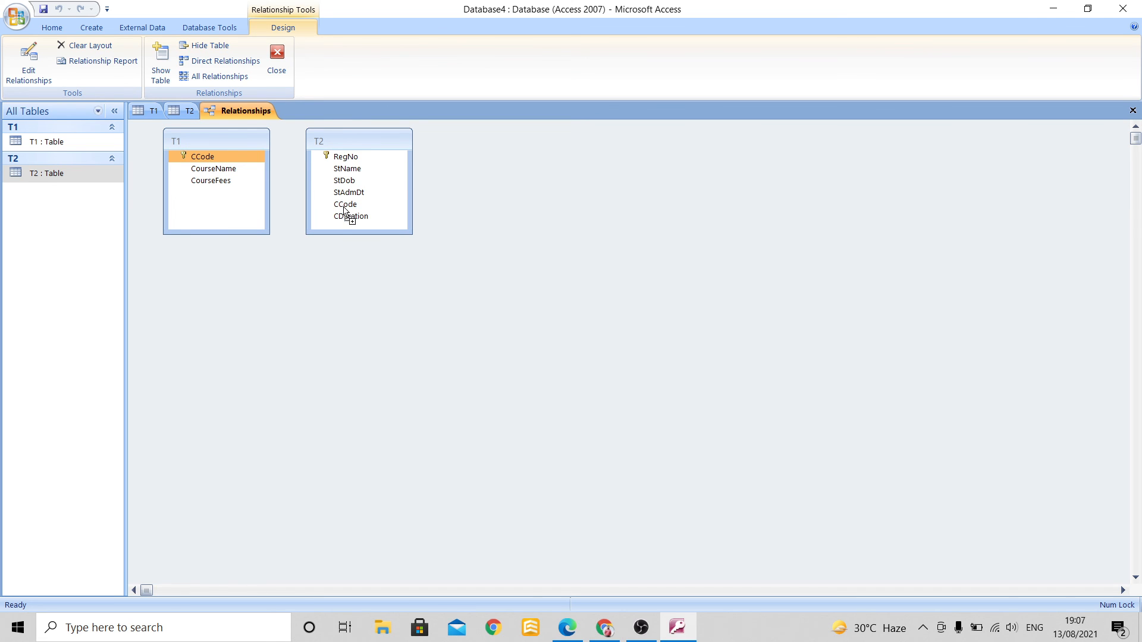
drag(203, 156, 345, 205)
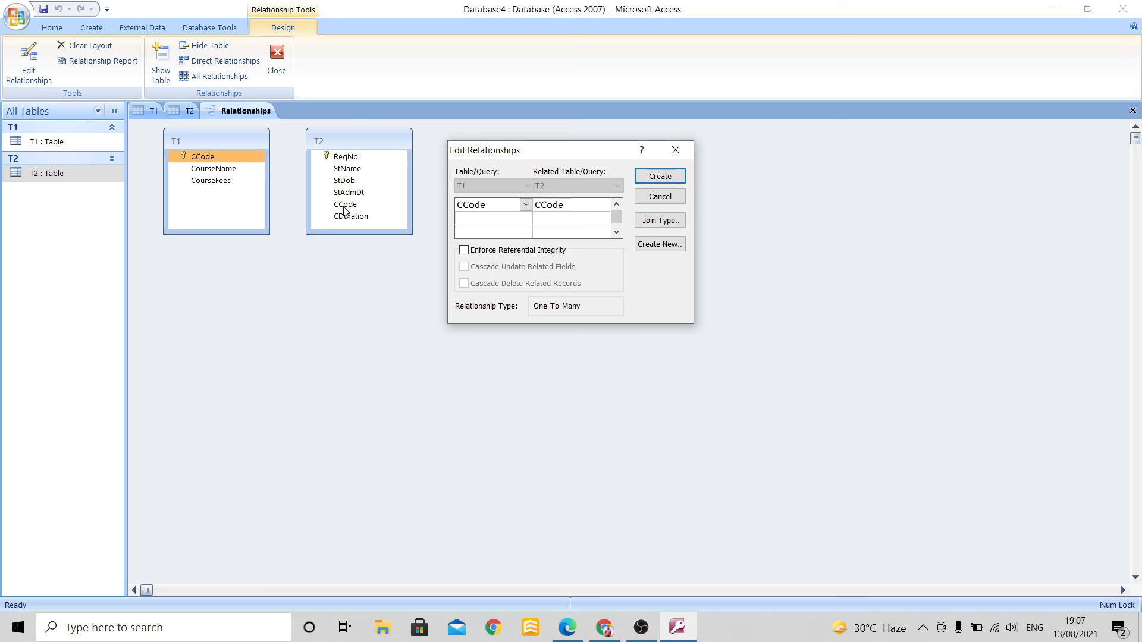
mouse_move(467, 170)
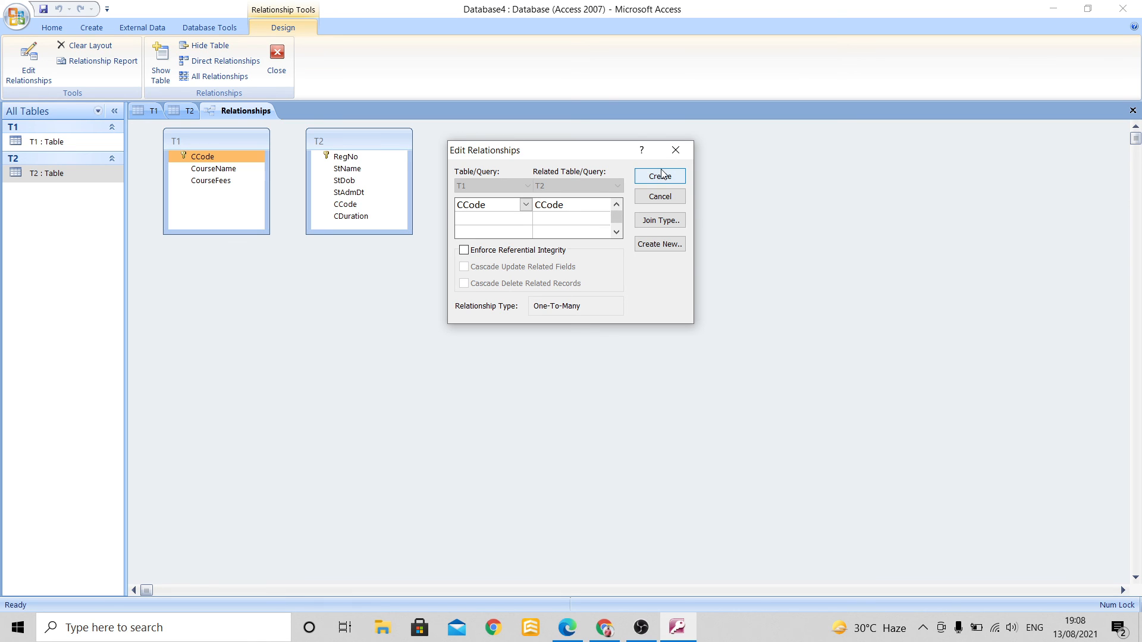
Create the CCode relationship so a line joins T1 and T2.
click(657, 176)
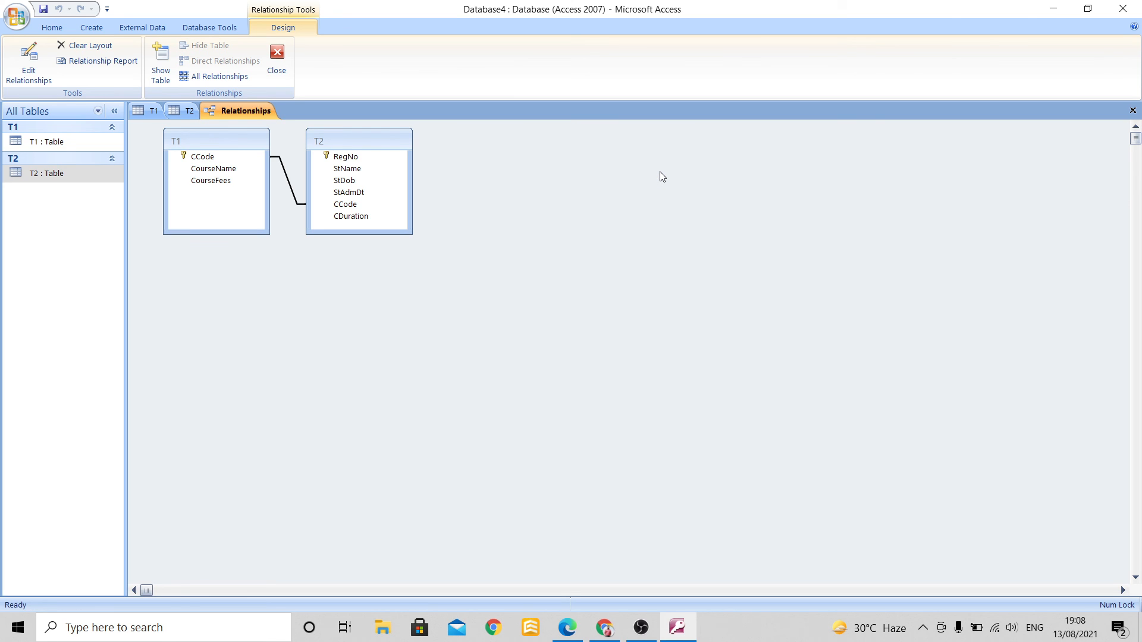